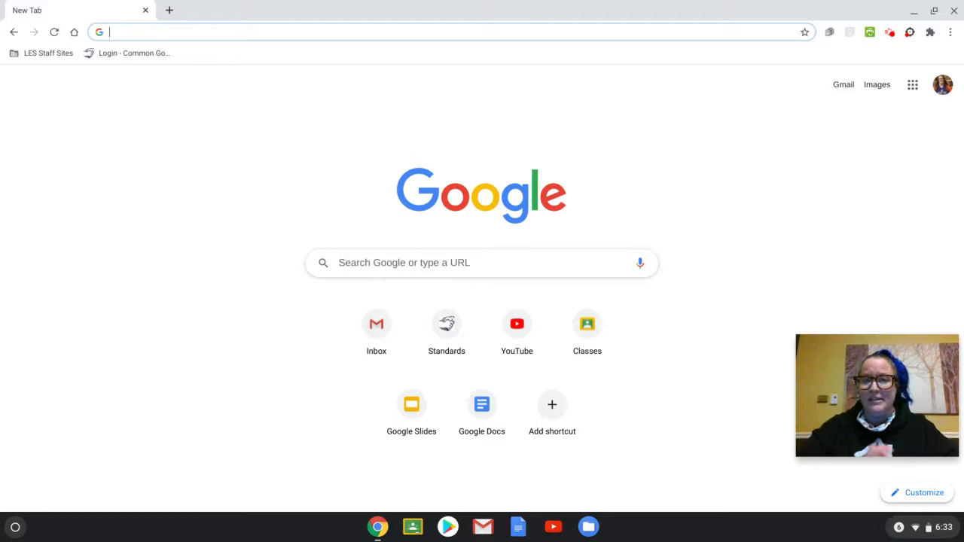
{"action": "mouse_move", "coordinate": [447, 335]}
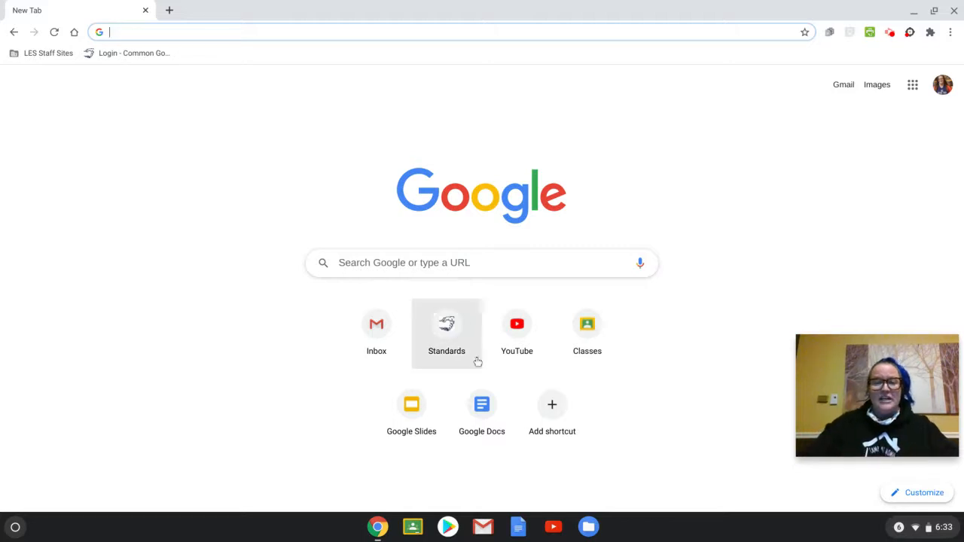
Step: Search Google for 'chrome music lab' and open the Song Maker result
{"action": "left_click", "coordinate": [482, 262]}
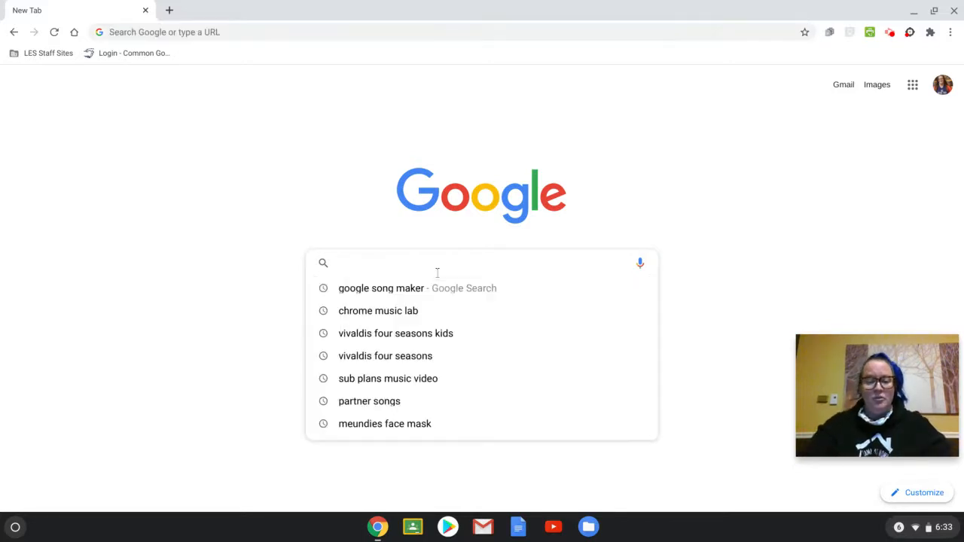
{"action": "type", "text": "chrome music lab song maker"}
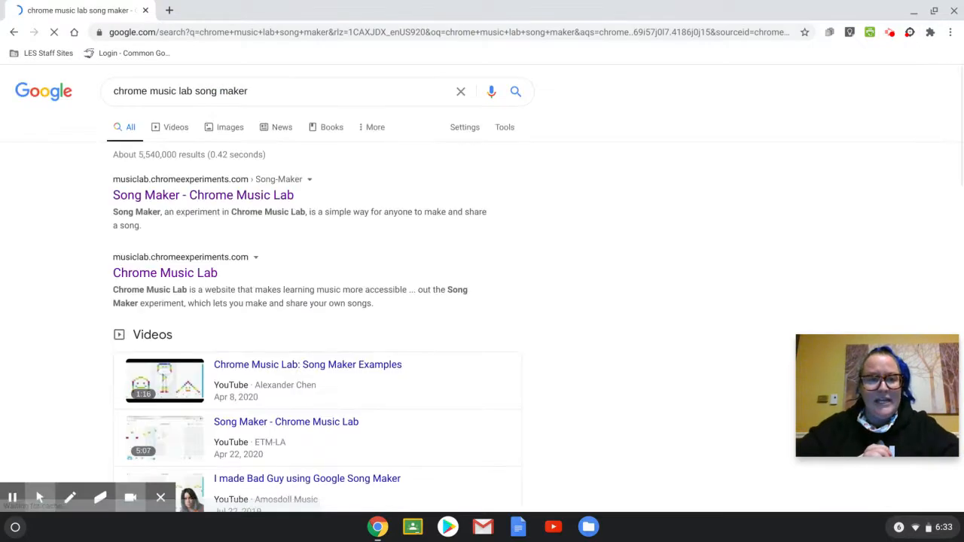
{"action": "left_click", "coordinate": [164, 273]}
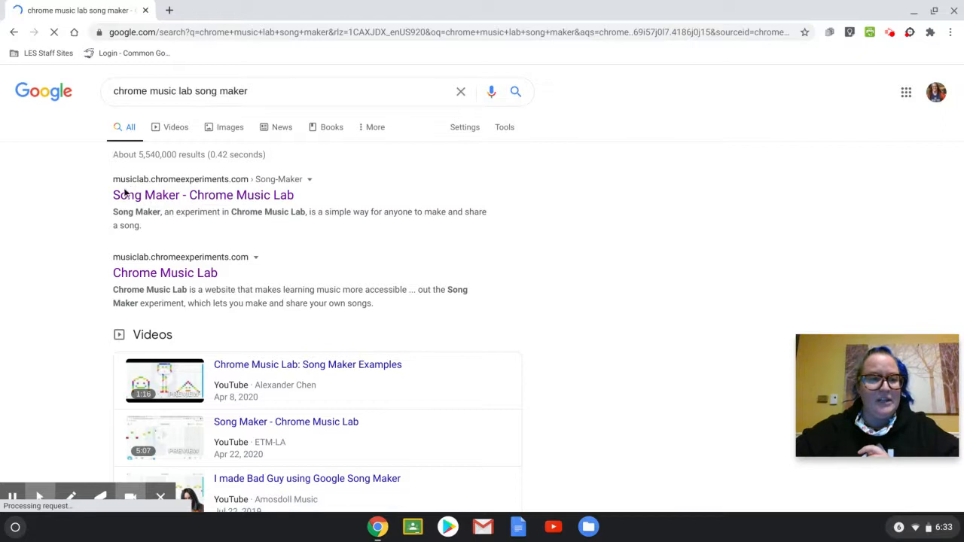
{"action": "left_click", "coordinate": [203, 195]}
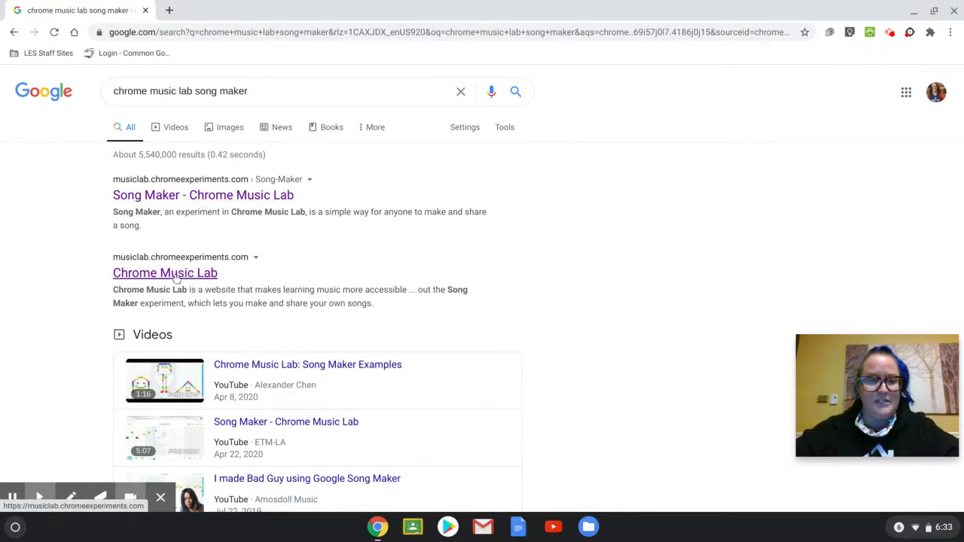
{"action": "left_click", "coordinate": [203, 195]}
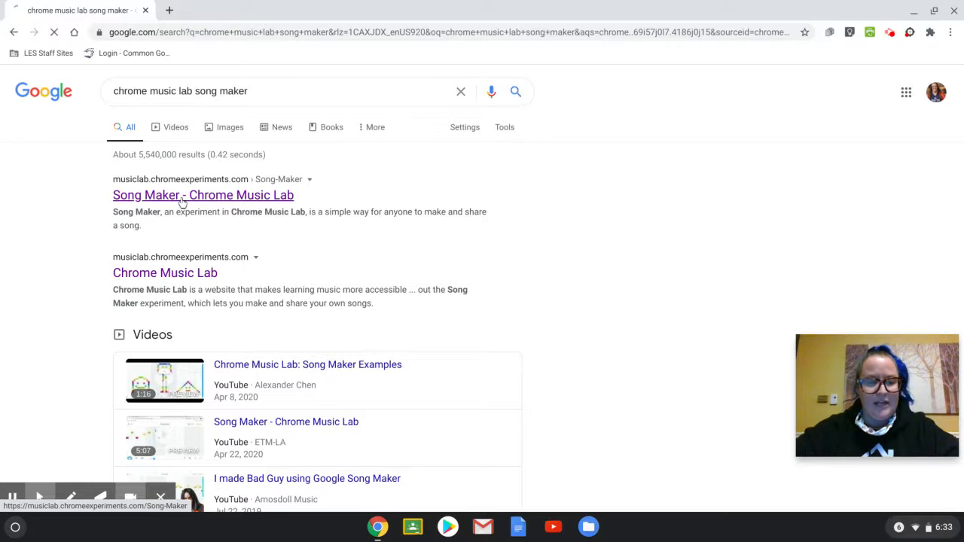
Step: Open the Song Maker experiment and place a red note on the first beat
{"action": "left_click", "coordinate": [202, 195]}
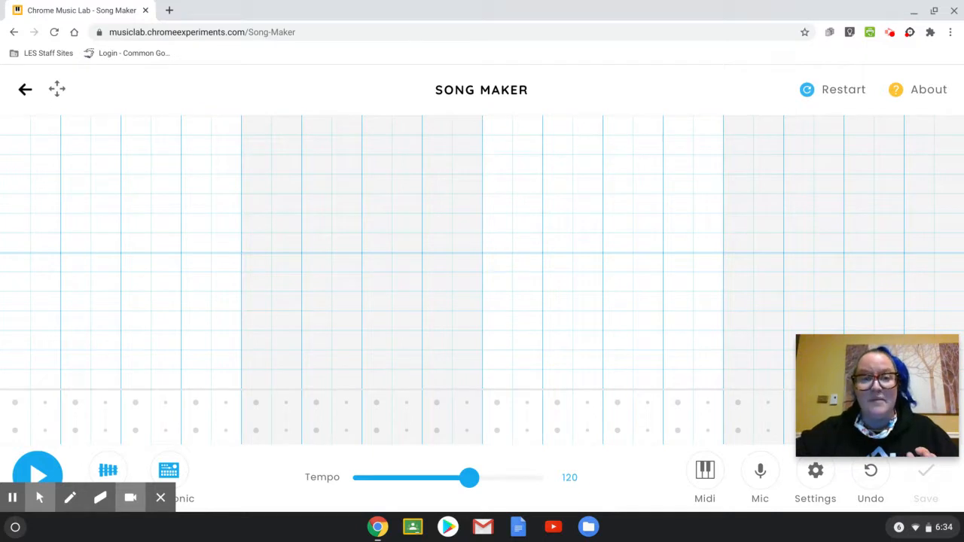
{"action": "mouse_move", "coordinate": [102, 261]}
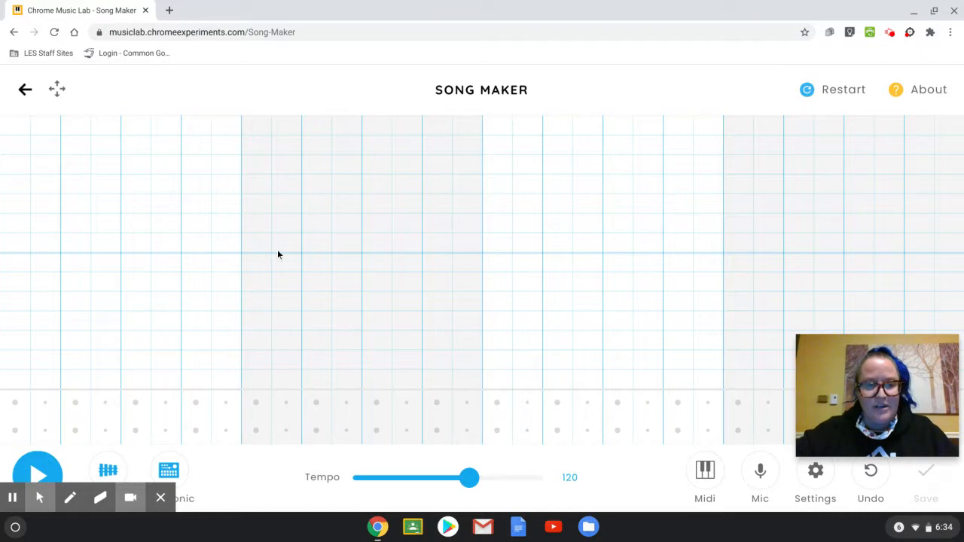
{"action": "mouse_move", "coordinate": [700, 251]}
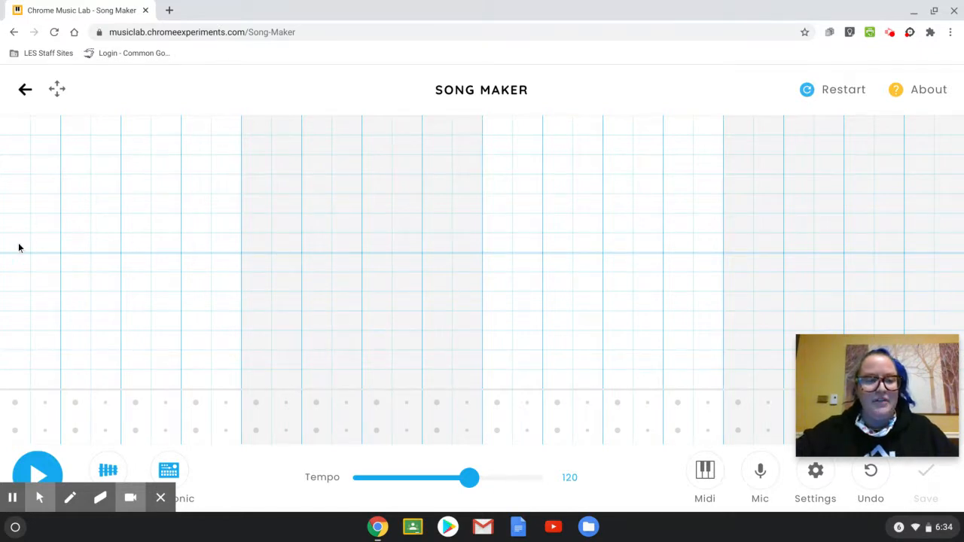
{"action": "left_click", "coordinate": [30, 241]}
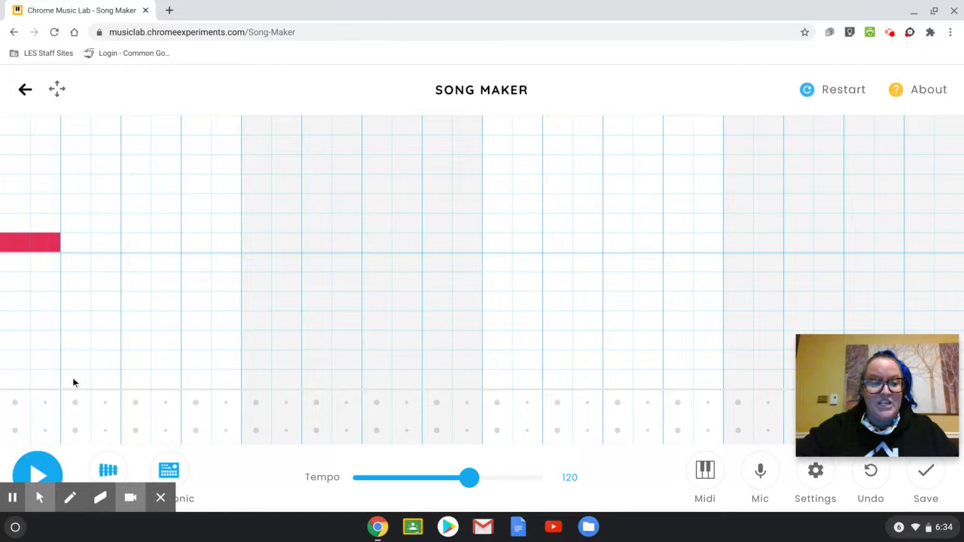
Step: Enter a slow rising scale from low red up to high red, one note per beat
{"action": "left_click", "coordinate": [90, 379]}
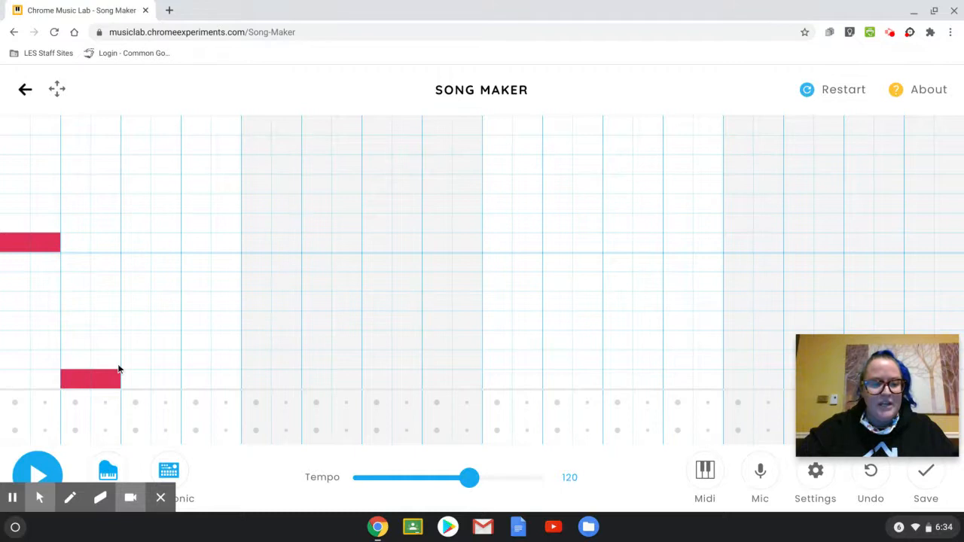
{"action": "left_click", "coordinate": [136, 360]}
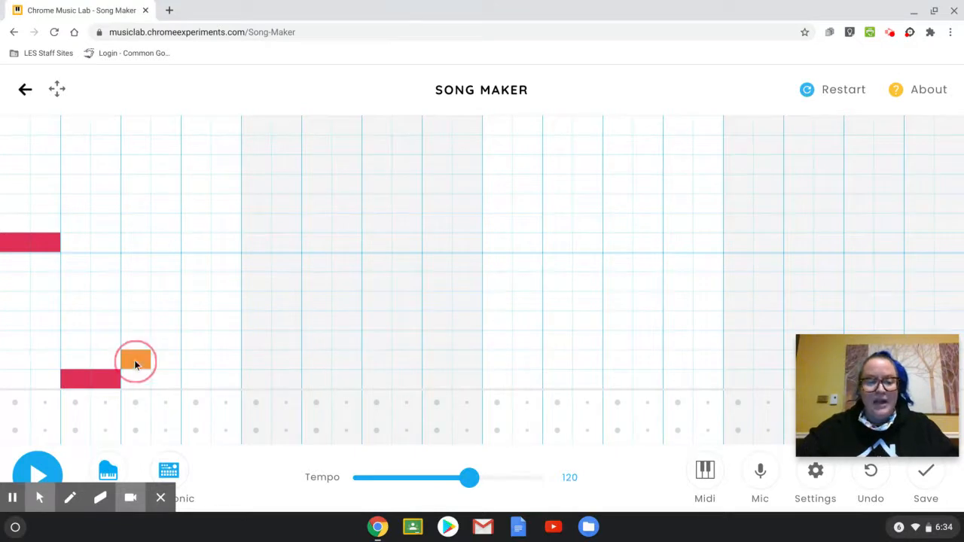
{"action": "left_click", "coordinate": [196, 339]}
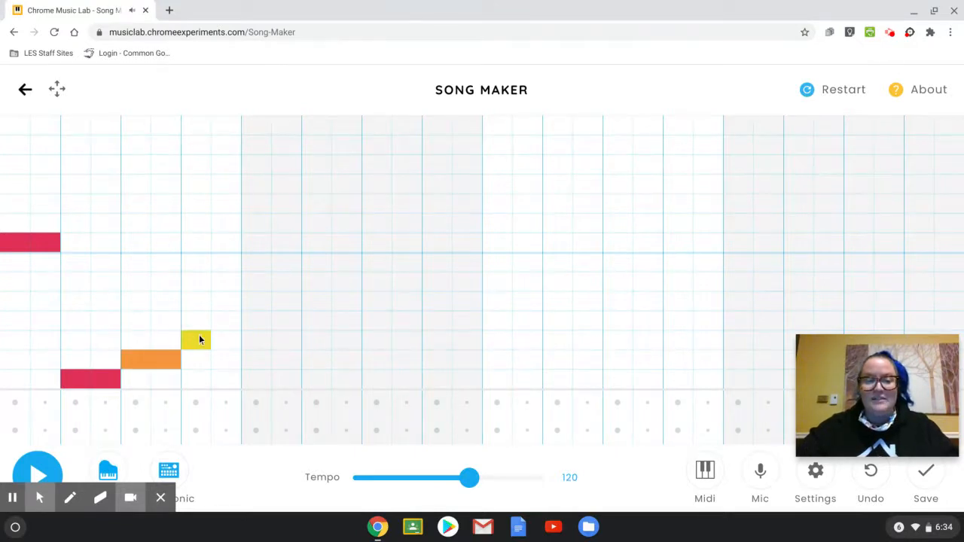
{"action": "left_click", "coordinate": [256, 320]}
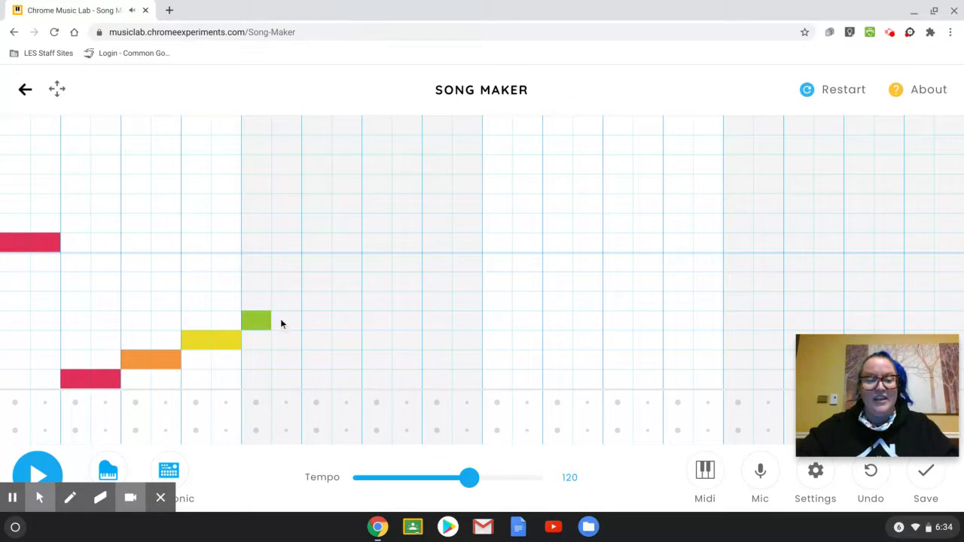
{"action": "left_click", "coordinate": [332, 301]}
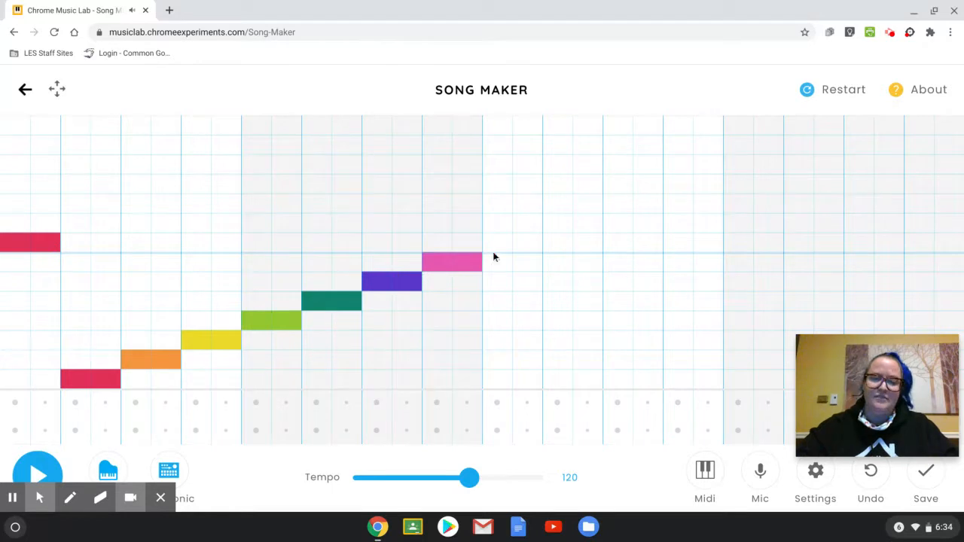
{"action": "left_click", "coordinate": [512, 242]}
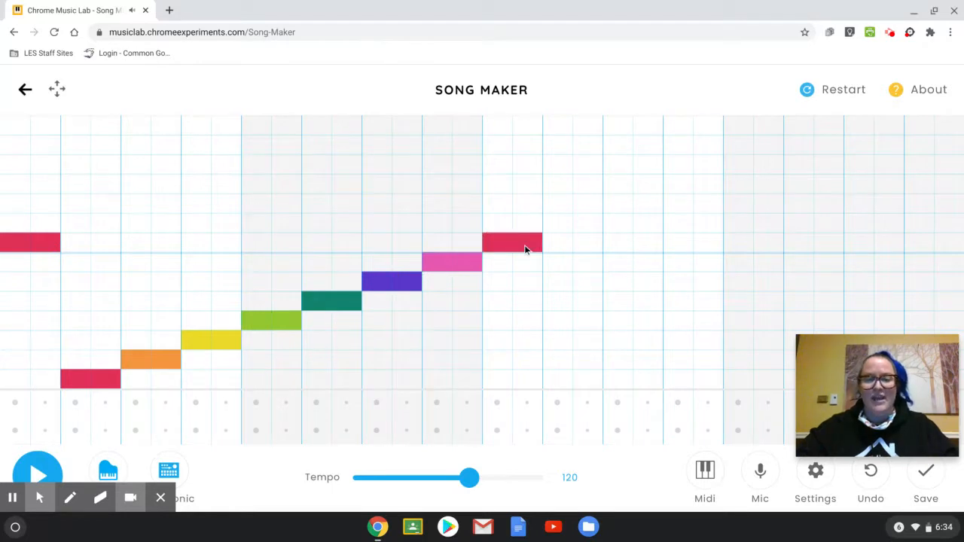
Step: Add a quicker rising scale ending on a held high red note, then play it
{"action": "left_click", "coordinate": [558, 379]}
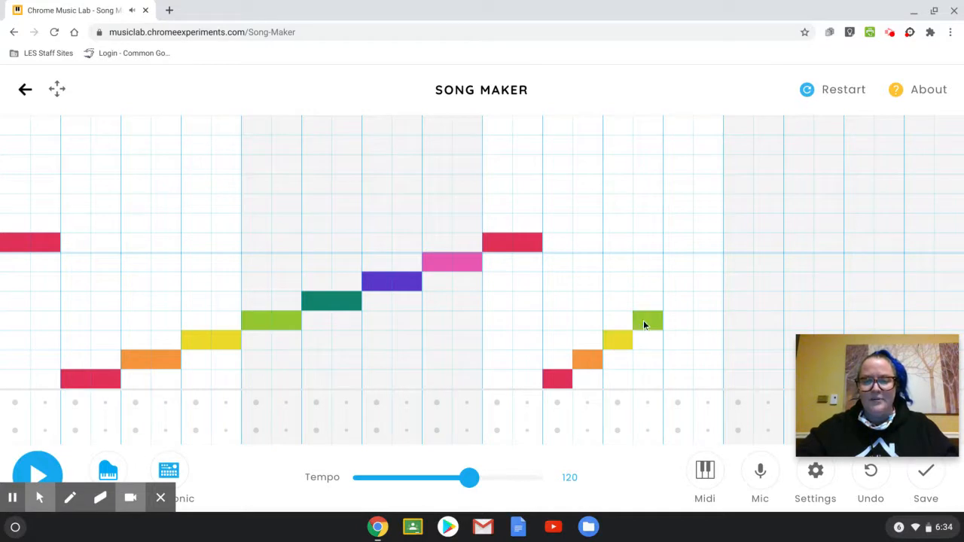
{"action": "left_click", "coordinate": [708, 283]}
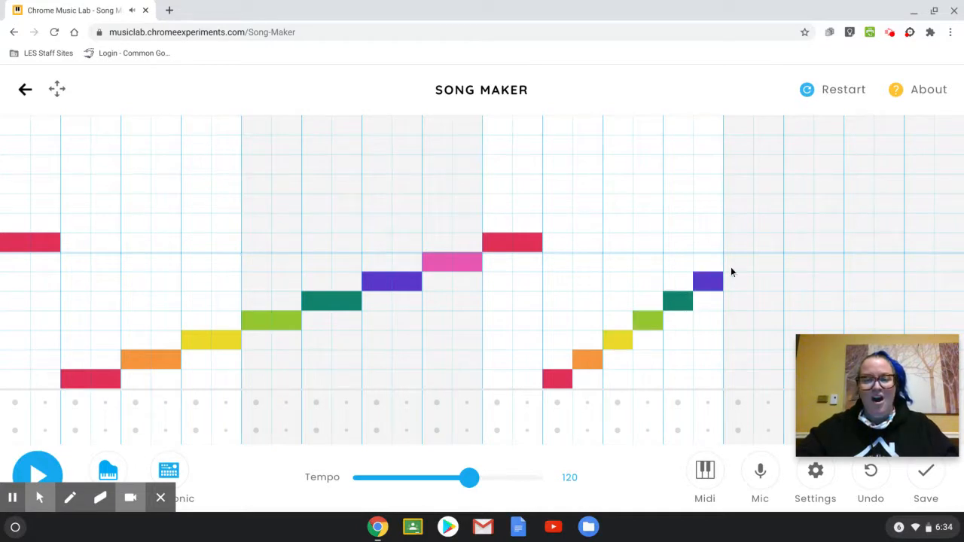
{"action": "left_click", "coordinate": [768, 243]}
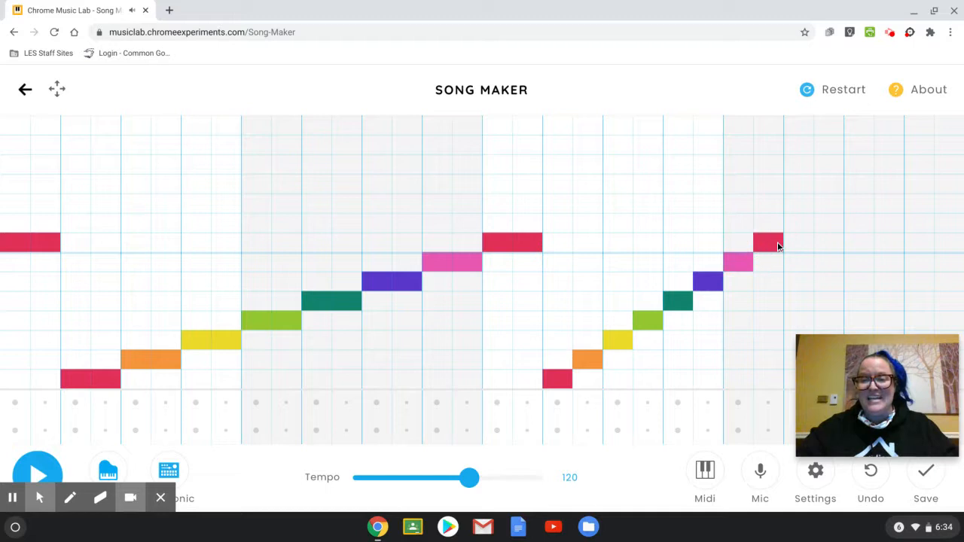
{"action": "left_click", "coordinate": [798, 242]}
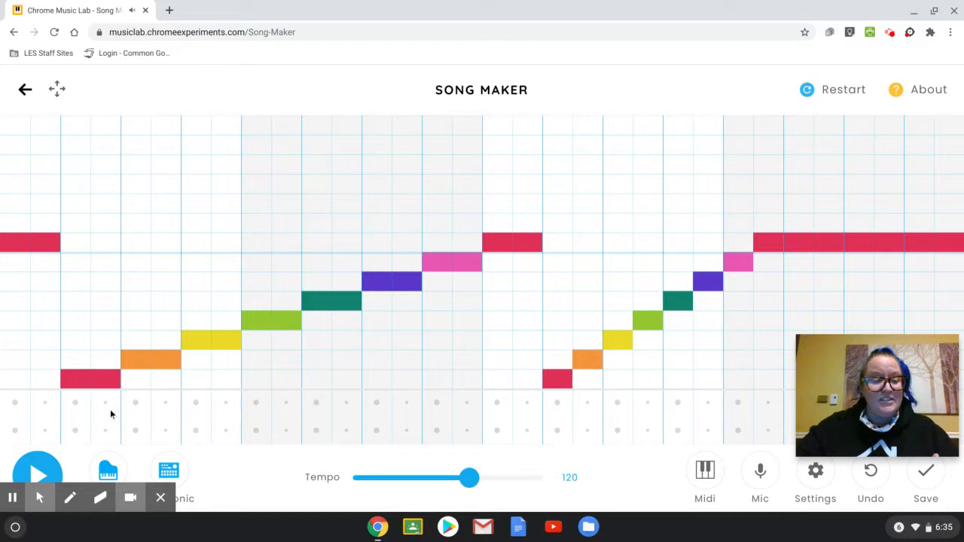
{"action": "left_click", "coordinate": [38, 473]}
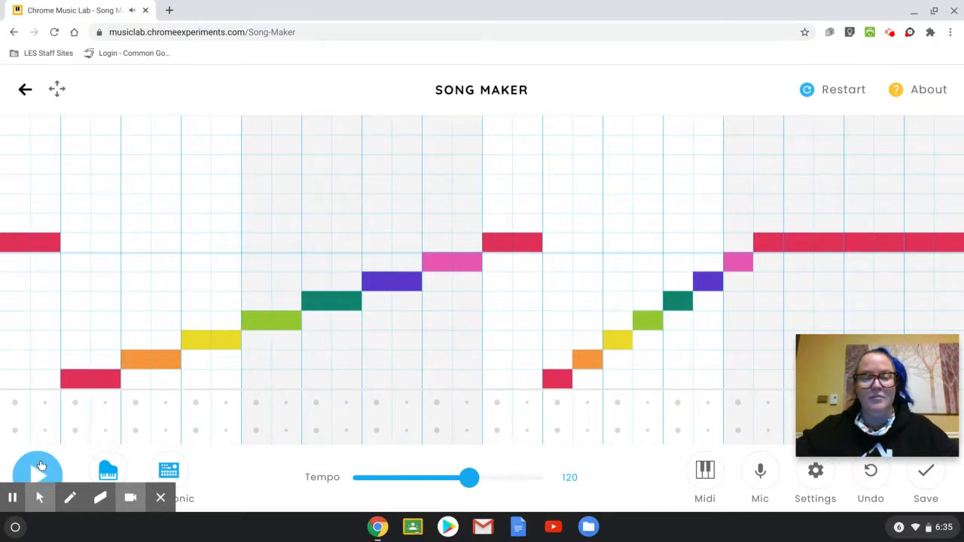
{"action": "left_click", "coordinate": [38, 474]}
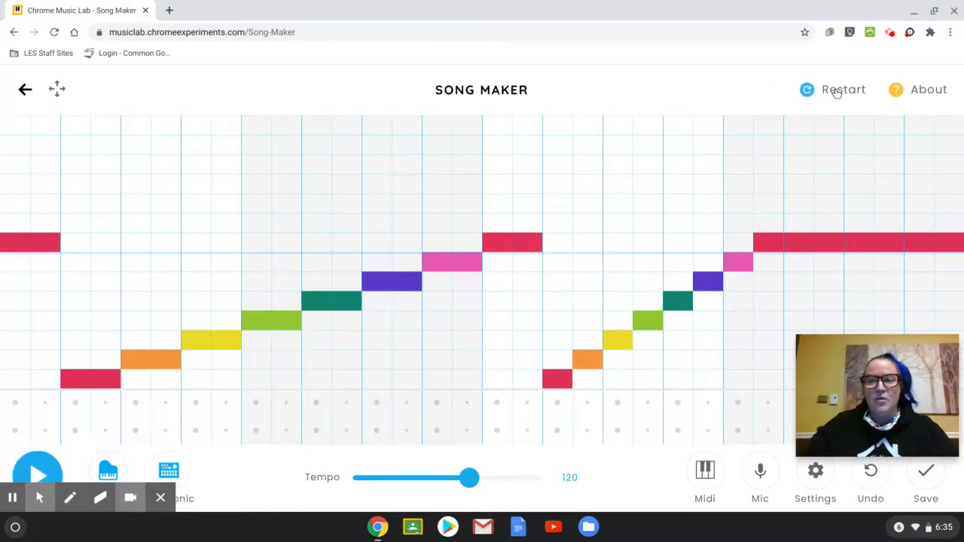
Step: Clear the grid and enter a slow rising scale from low purple to high purple
{"action": "left_click", "coordinate": [843, 90]}
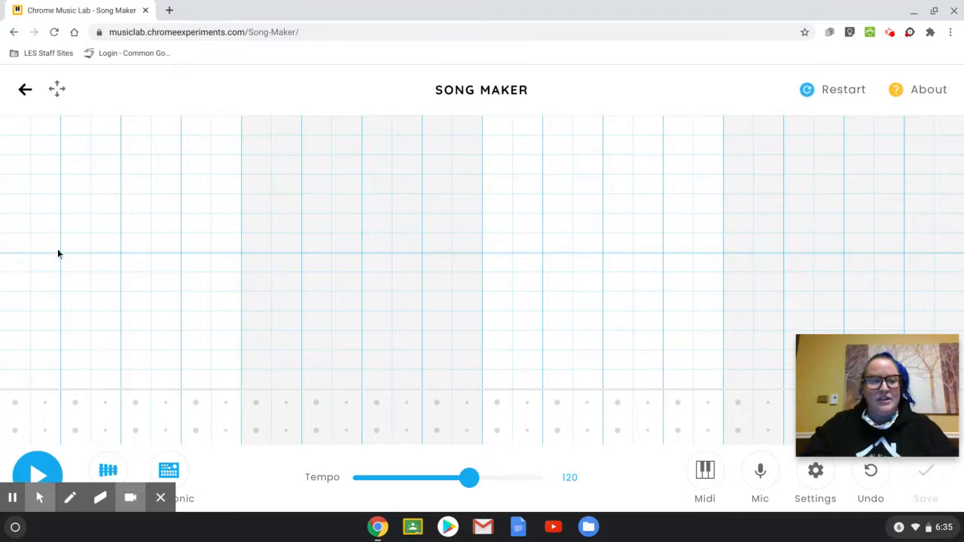
{"action": "mouse_move", "coordinate": [116, 248]}
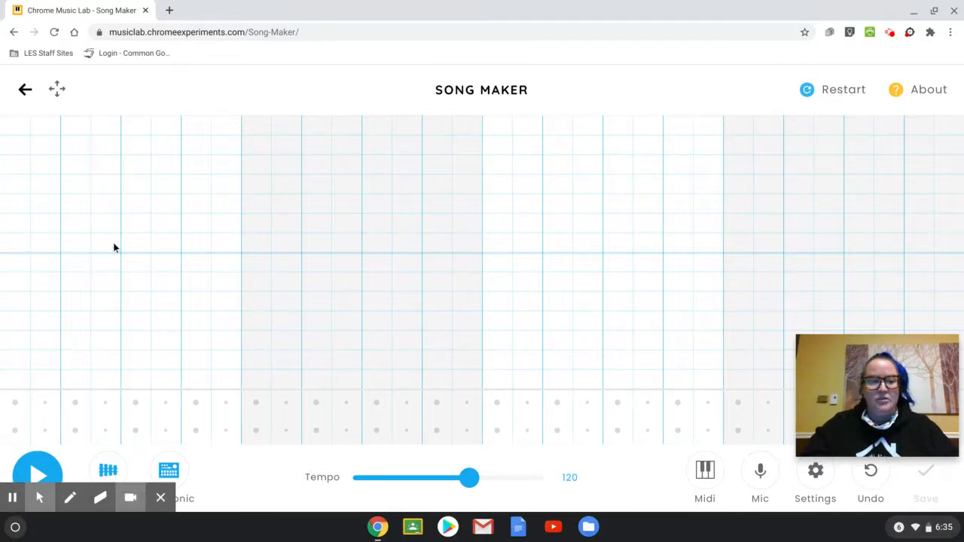
{"action": "mouse_move", "coordinate": [26, 274]}
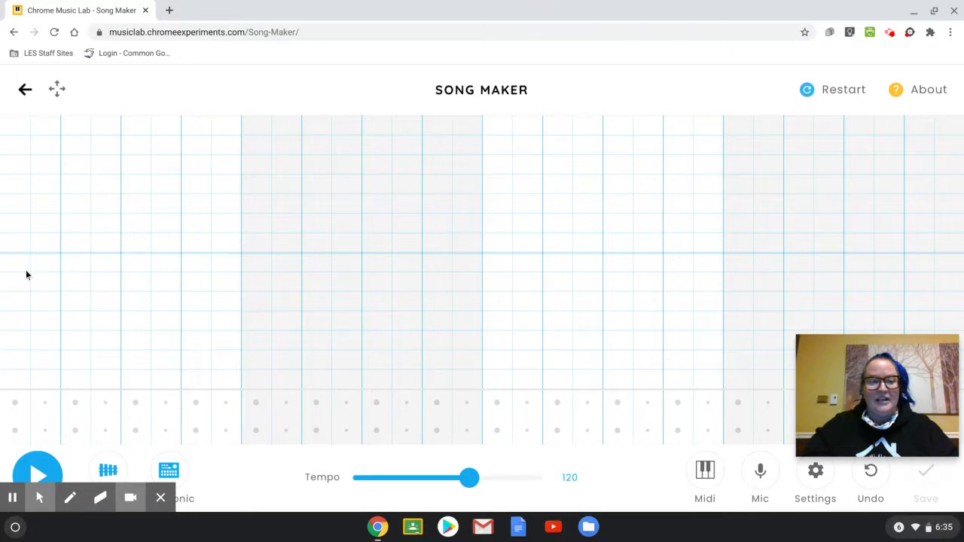
{"action": "left_click", "coordinate": [15, 281]}
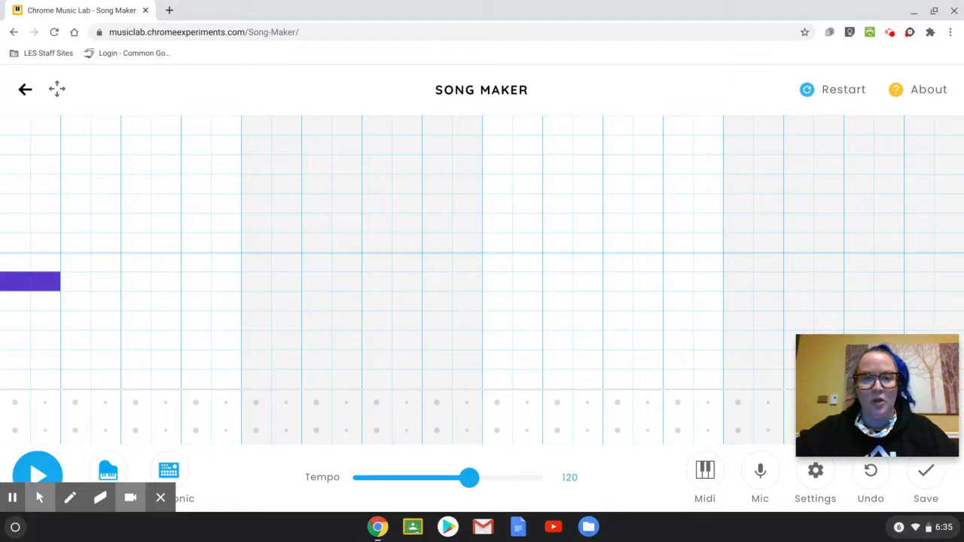
{"action": "left_click", "coordinate": [91, 281]}
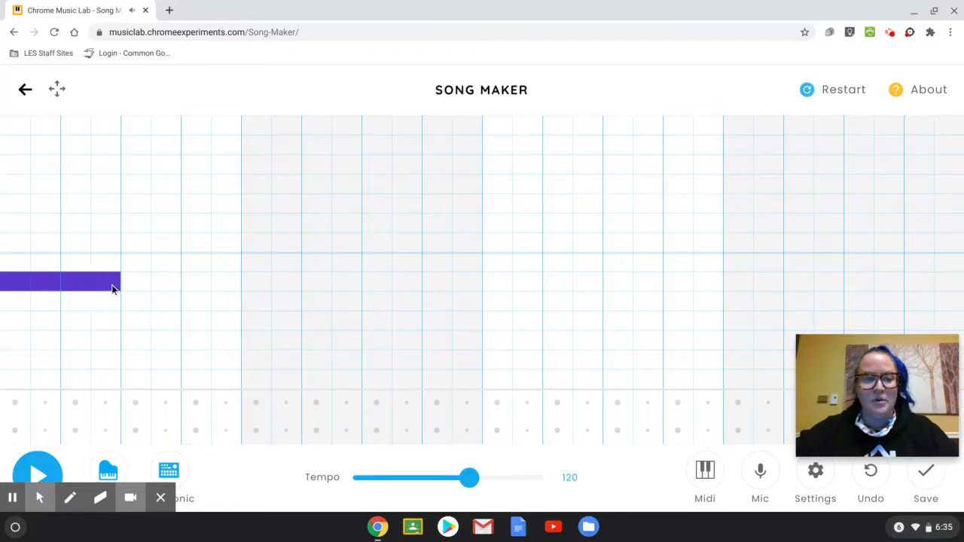
{"action": "left_click", "coordinate": [151, 264]}
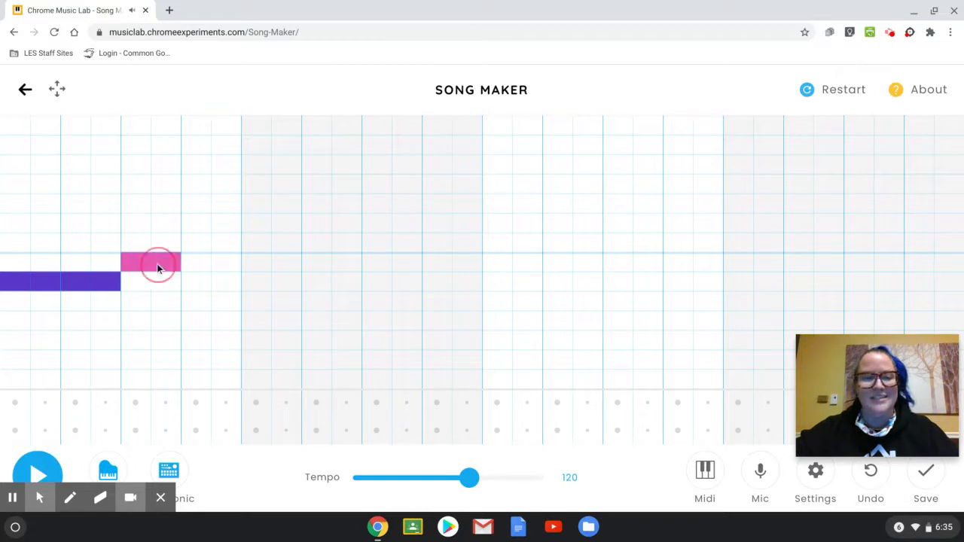
{"action": "left_click", "coordinate": [211, 241]}
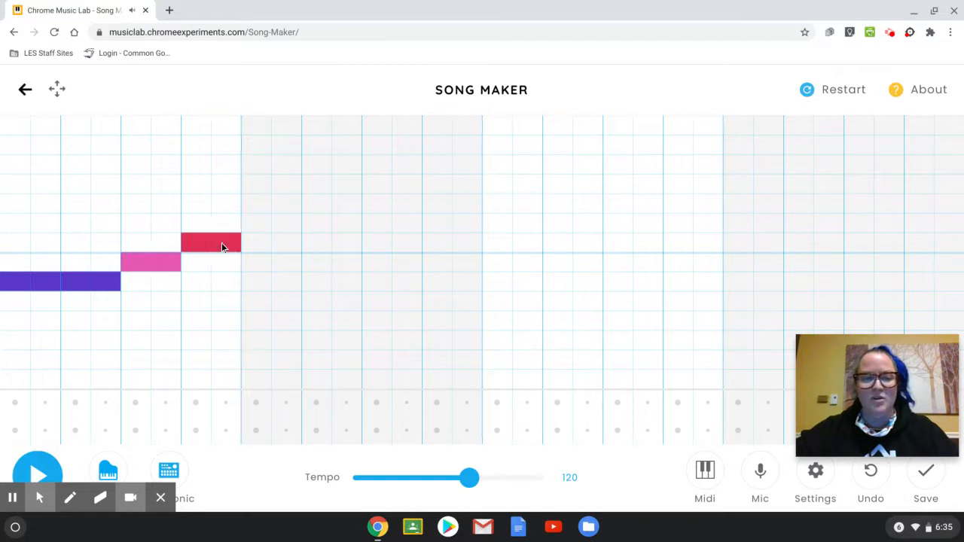
{"action": "left_click", "coordinate": [272, 224]}
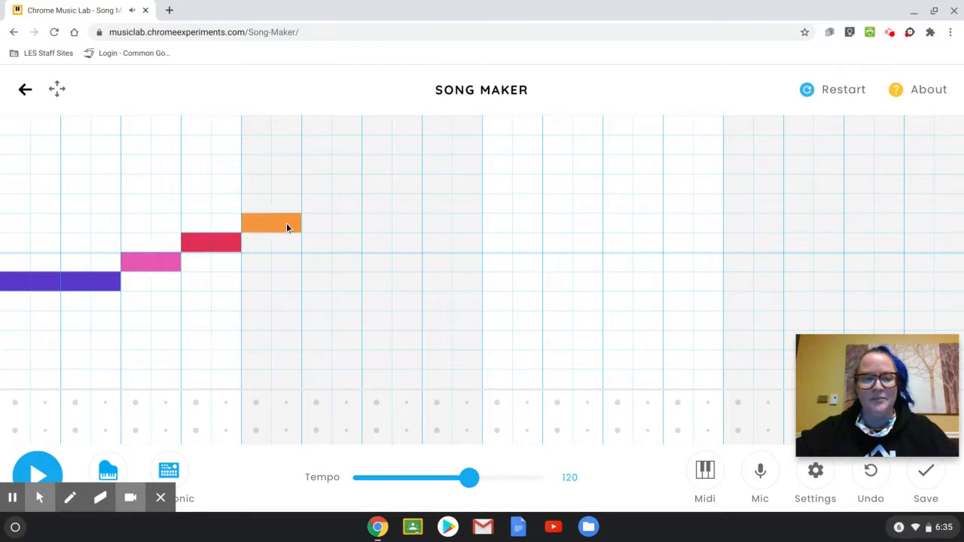
{"action": "left_click", "coordinate": [331, 203]}
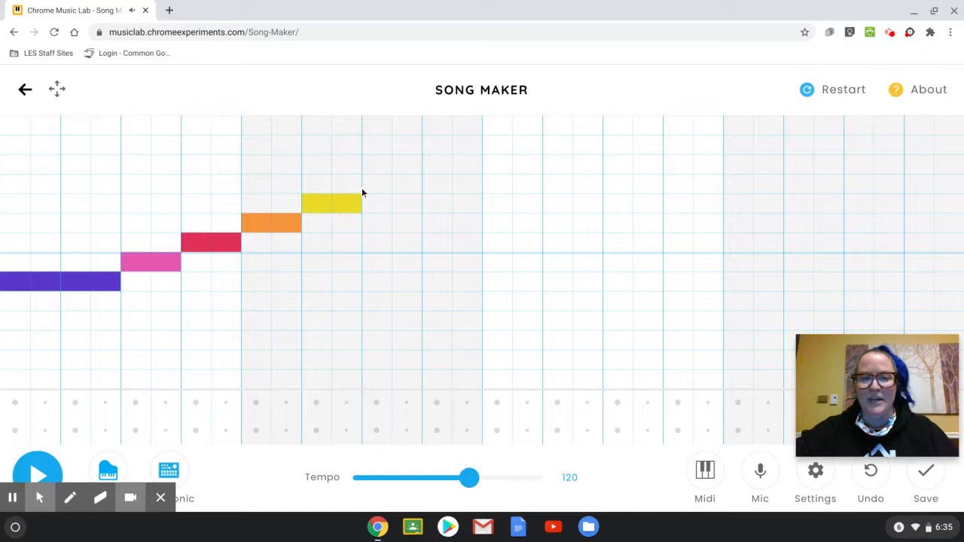
{"action": "left_click", "coordinate": [391, 183]}
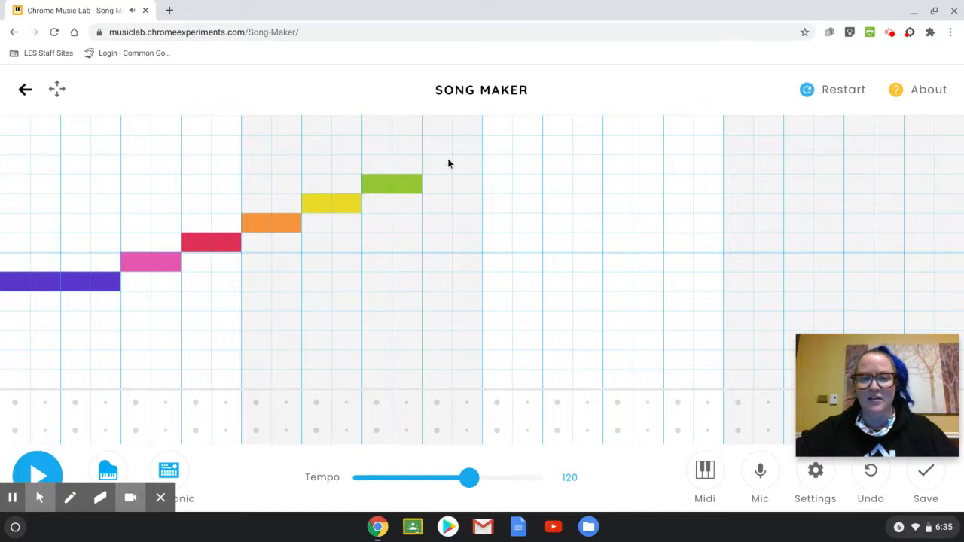
{"action": "left_click", "coordinate": [497, 145]}
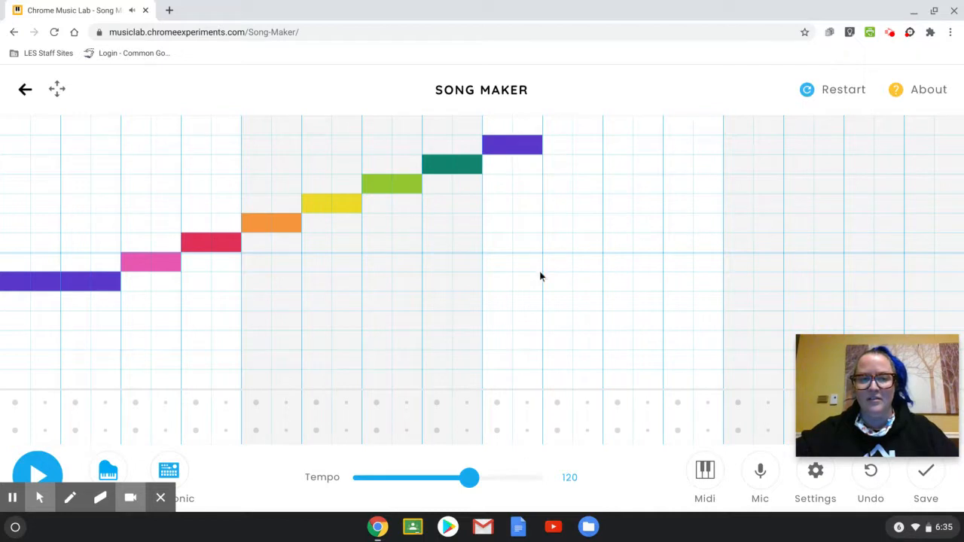
Step: Add a quicker second scale from low purple with closing purple notes, then play
{"action": "left_click", "coordinate": [557, 282]}
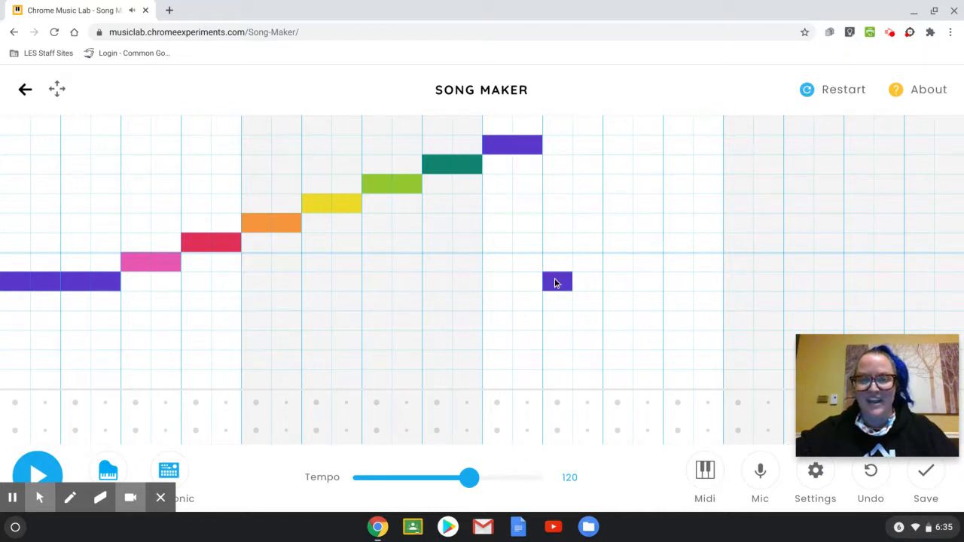
{"action": "left_click", "coordinate": [557, 282]}
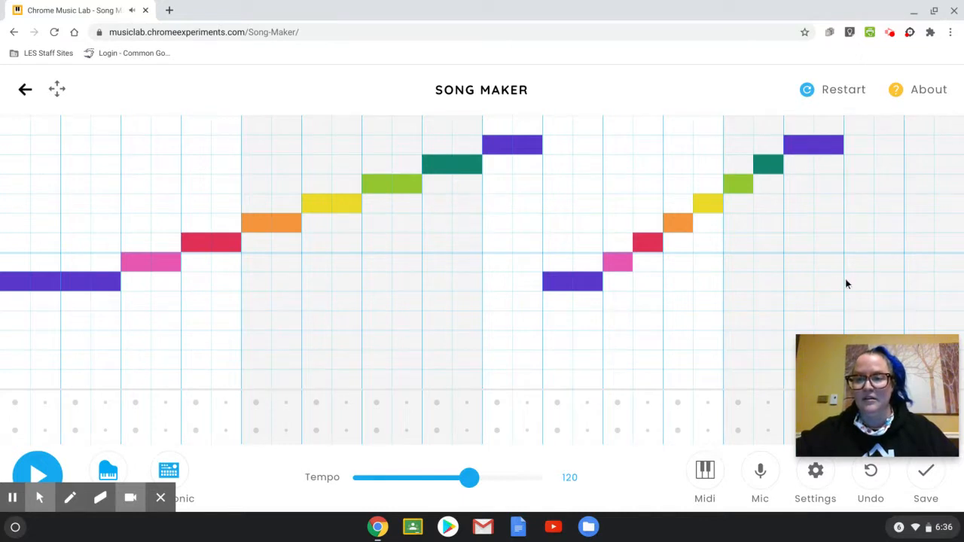
{"action": "left_click", "coordinate": [873, 282]}
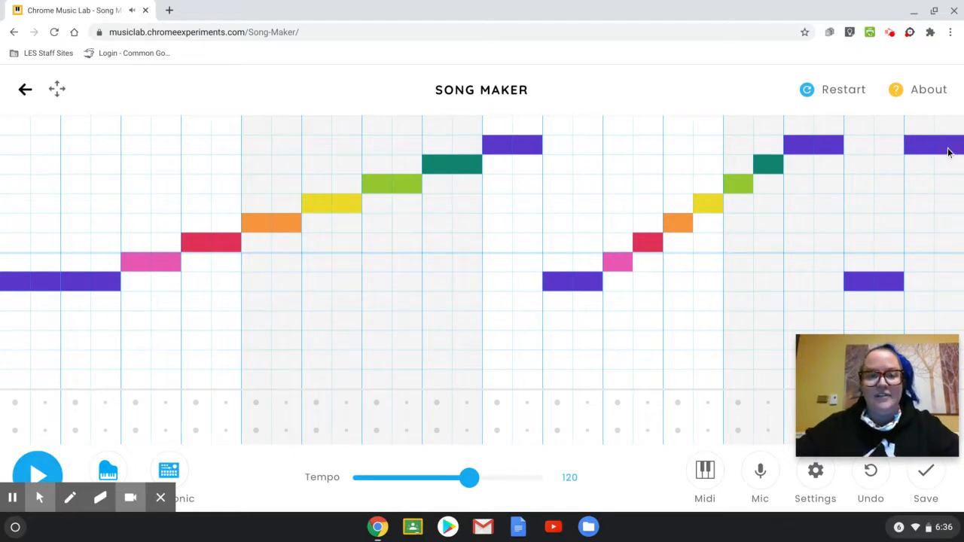
{"action": "left_click", "coordinate": [37, 475]}
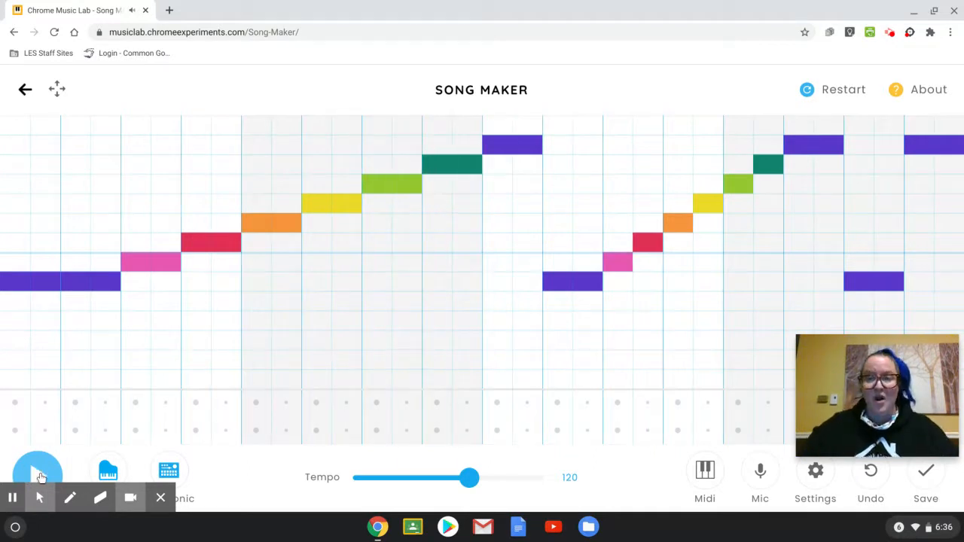
{"action": "left_click", "coordinate": [843, 89]}
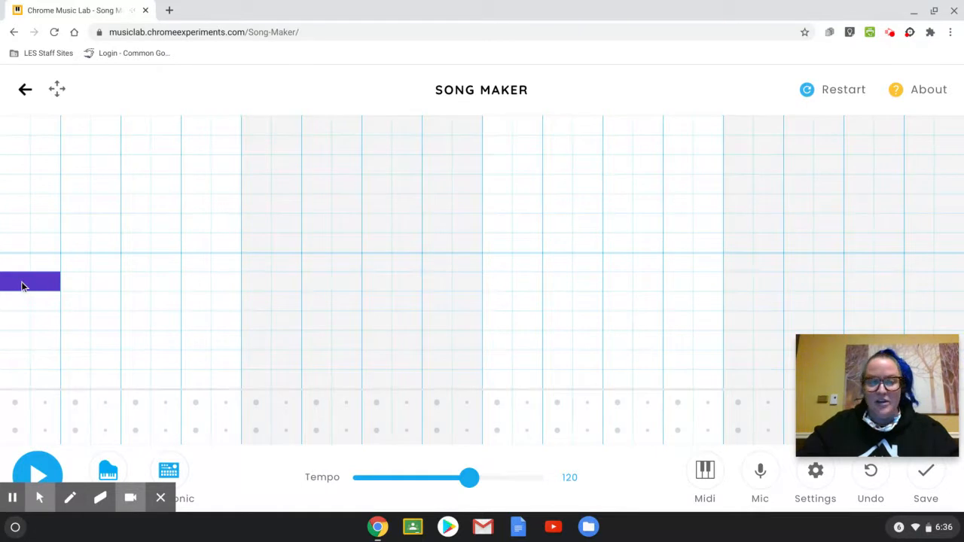
Step: Place purple notes at the end of the row, then restart to empty the song
{"action": "left_click", "coordinate": [919, 281]}
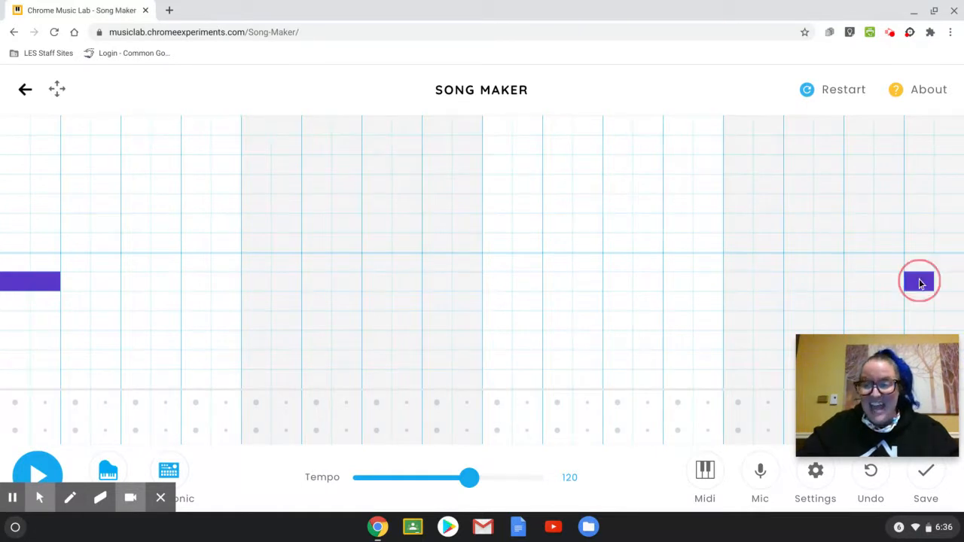
{"action": "left_click", "coordinate": [919, 281]}
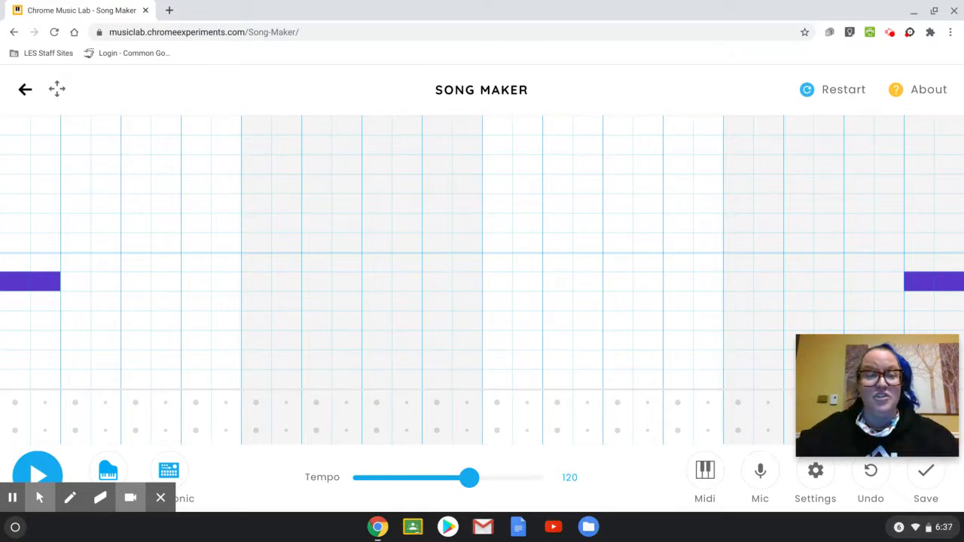
{"action": "left_click", "coordinate": [843, 90]}
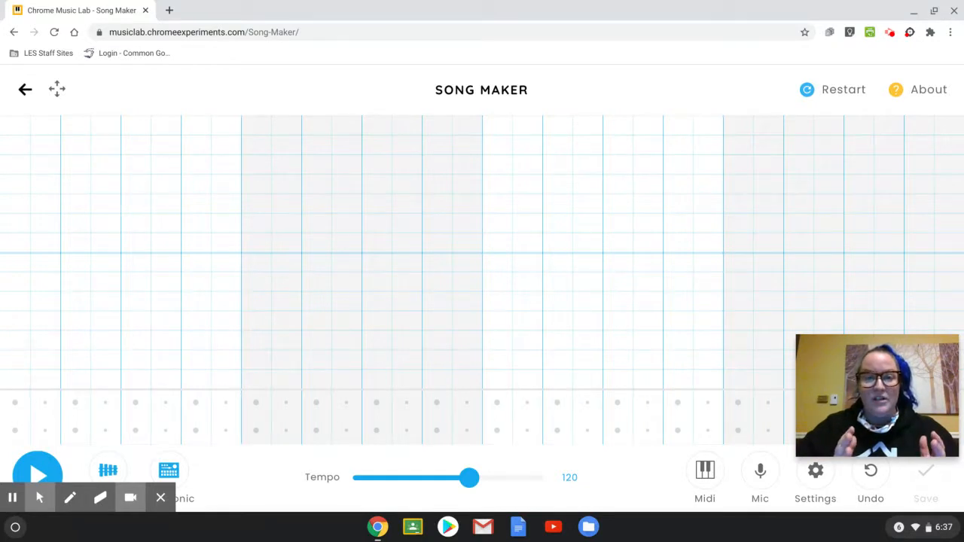
{"action": "mouse_move", "coordinate": [108, 282]}
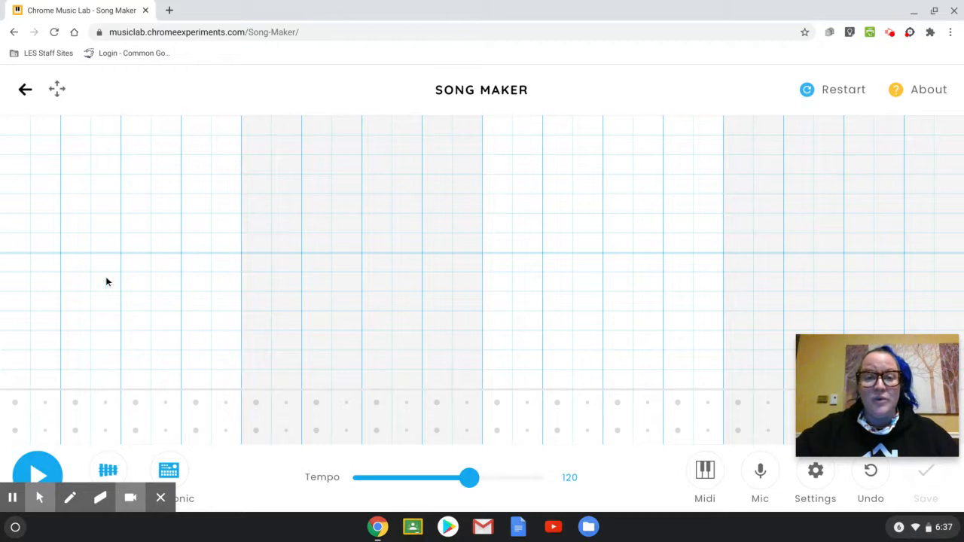
Step: Scatter random coloured notes, including yellow ones, and lengthen the first and middle purple notes
{"action": "left_click", "coordinate": [196, 223]}
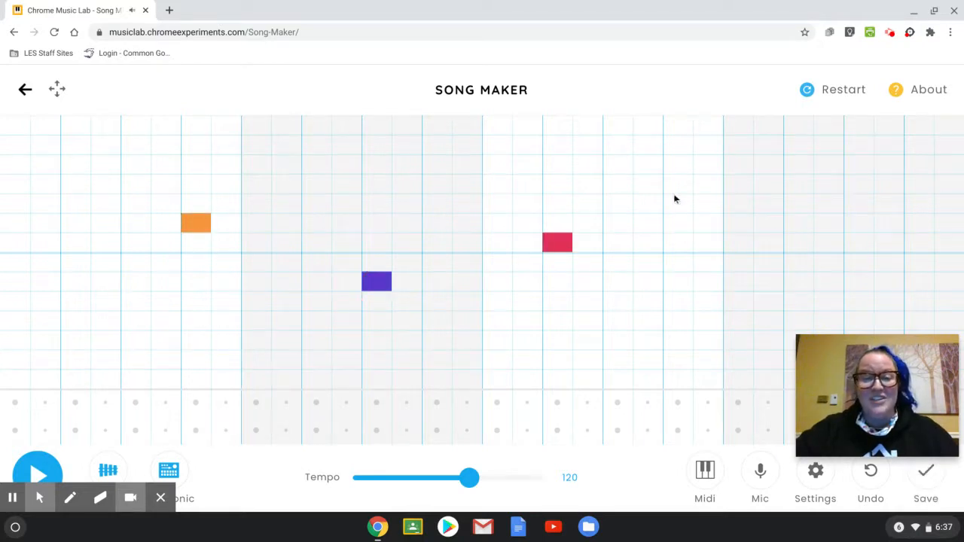
{"action": "left_click", "coordinate": [797, 202]}
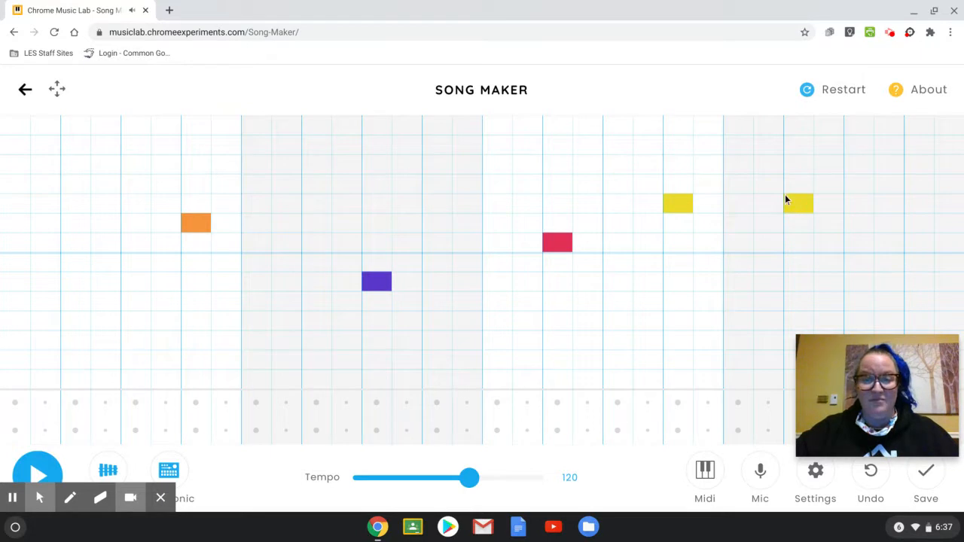
{"action": "left_click", "coordinate": [384, 341]}
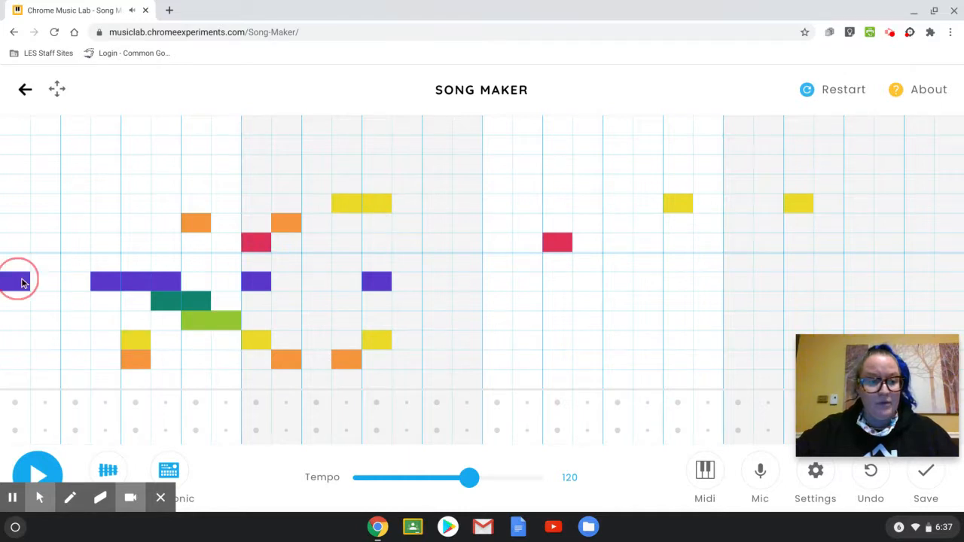
{"action": "left_click", "coordinate": [15, 282]}
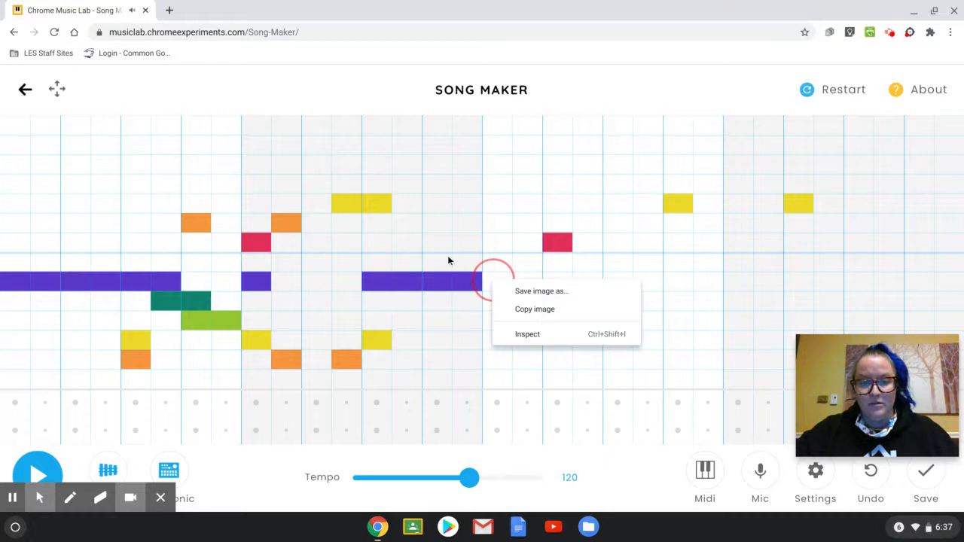
{"action": "left_click", "coordinate": [746, 324]}
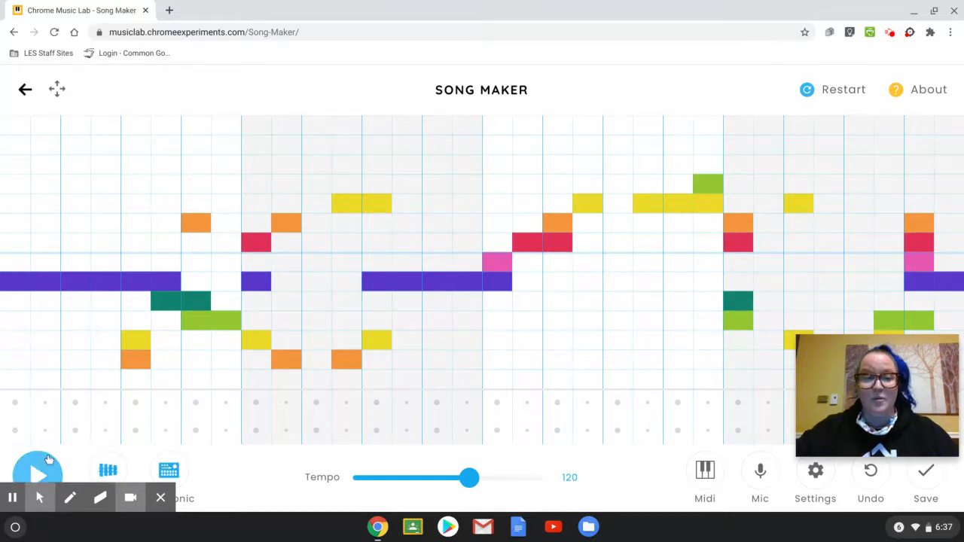
Step: Play the random note pattern, then stop playback
{"action": "left_click", "coordinate": [38, 474]}
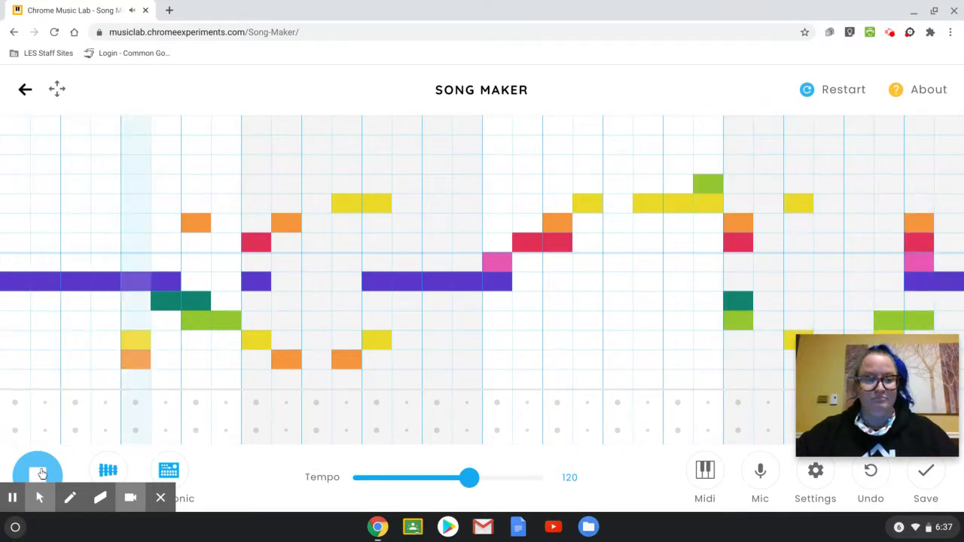
{"action": "left_click", "coordinate": [38, 473]}
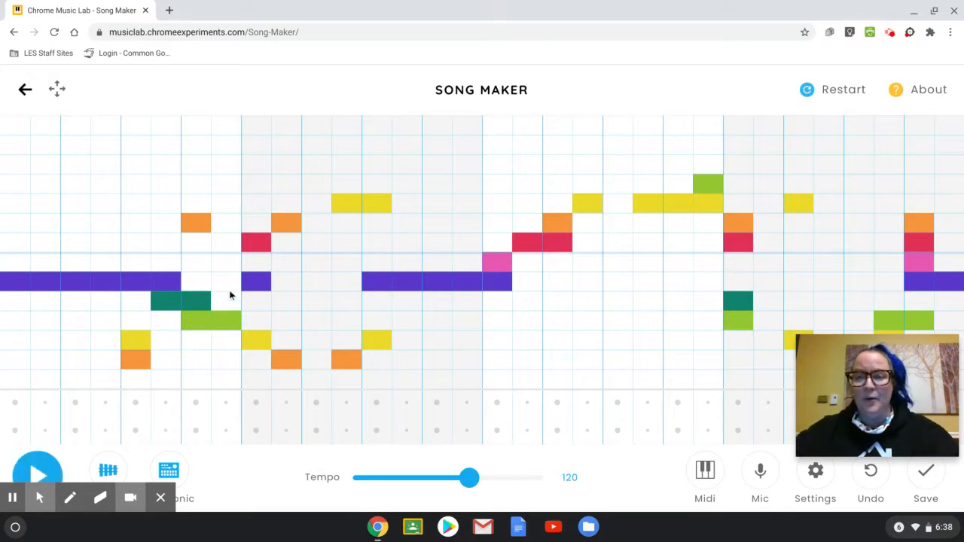
{"action": "mouse_move", "coordinate": [11, 286]}
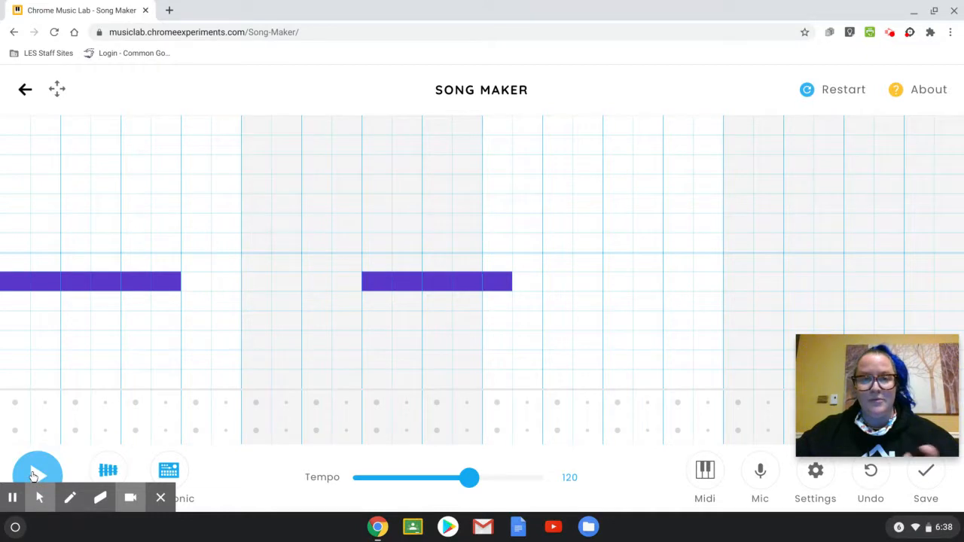
Step: Change the instrument from marimba to strings, then to synth
{"action": "left_click", "coordinate": [37, 471]}
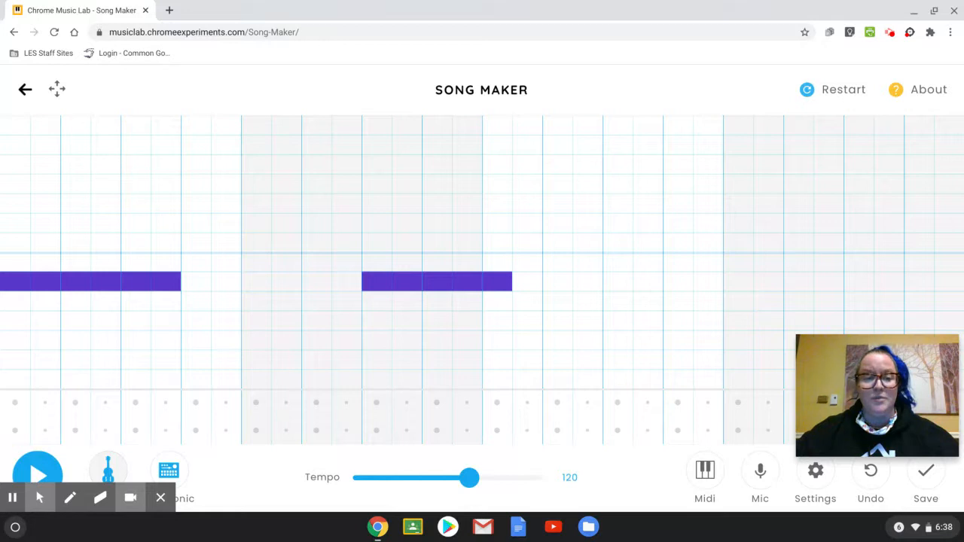
{"action": "left_click", "coordinate": [108, 471]}
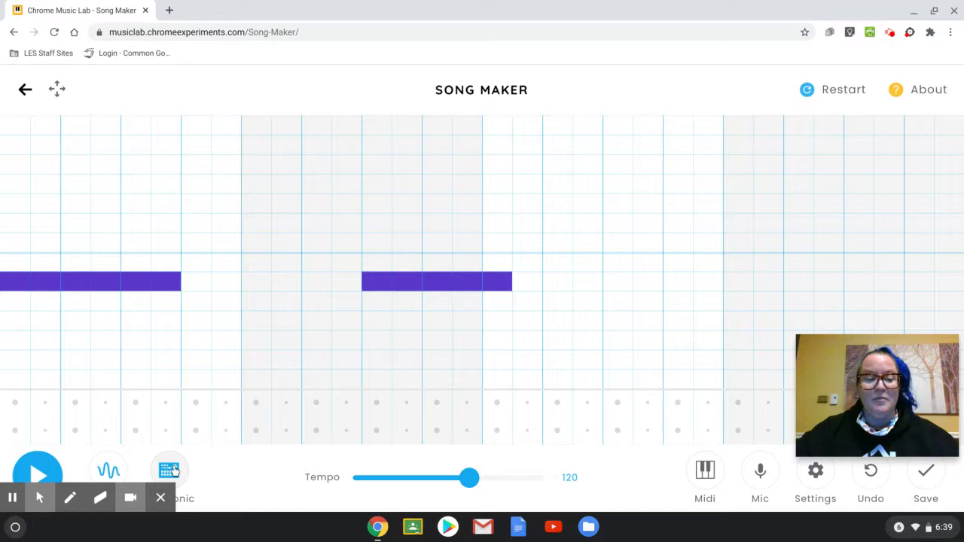
{"action": "mouse_move", "coordinate": [50, 434]}
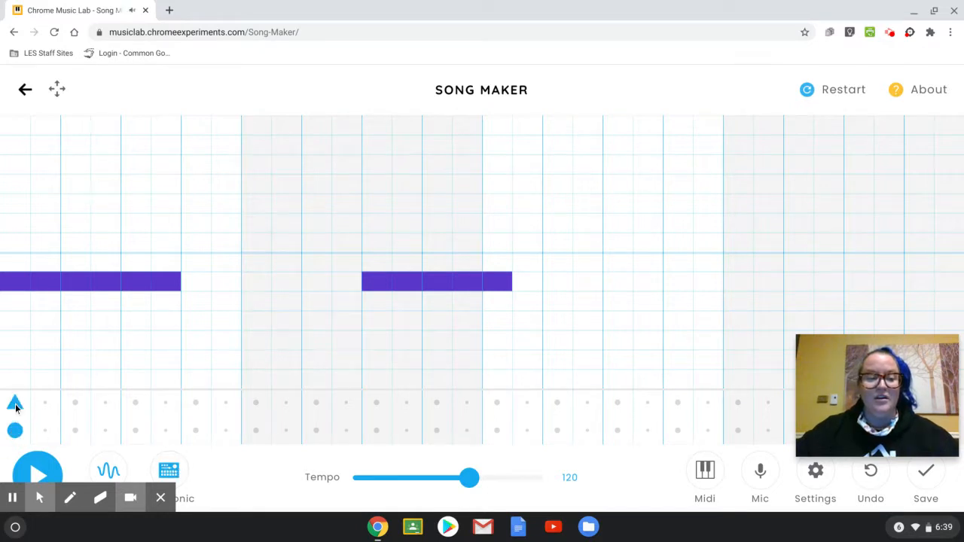
Step: Try drum hits in both percussion rows while switching the drum sound to conga
{"action": "left_click", "coordinate": [45, 430]}
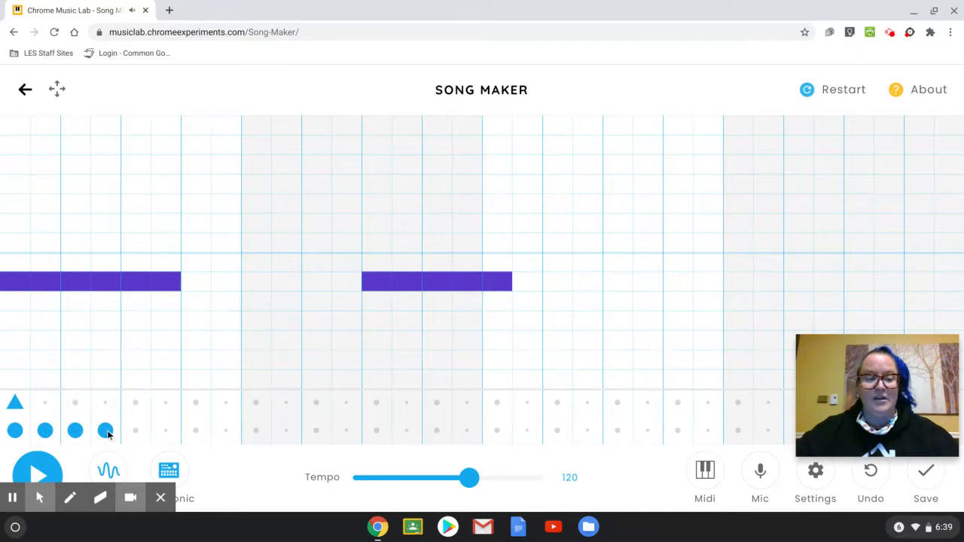
{"action": "left_click", "coordinate": [165, 403]}
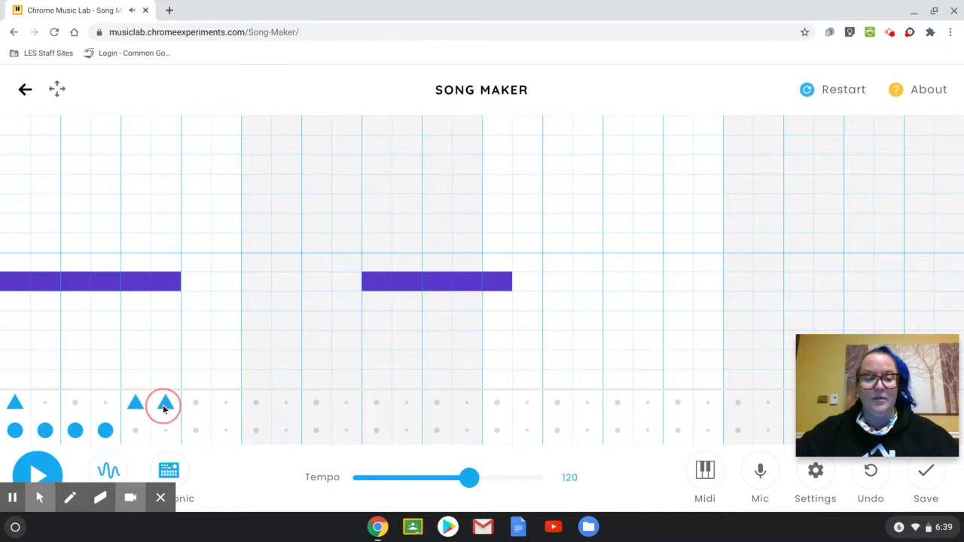
{"action": "left_click", "coordinate": [195, 401]}
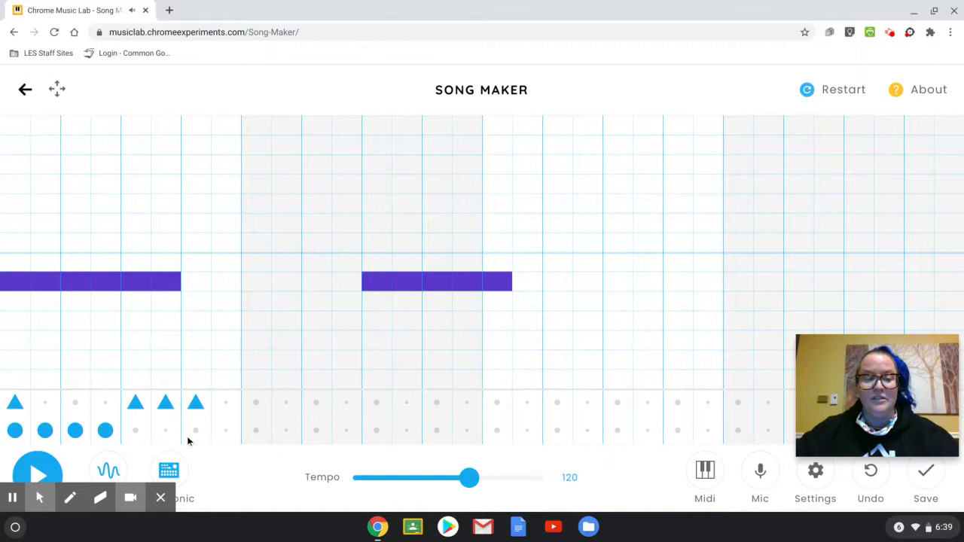
{"action": "left_click", "coordinate": [169, 470]}
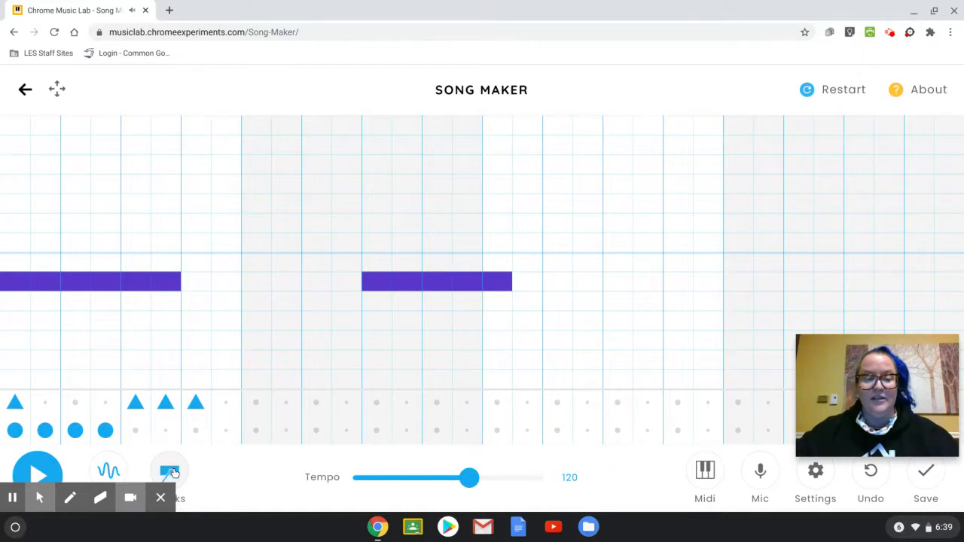
{"action": "left_click", "coordinate": [226, 430]}
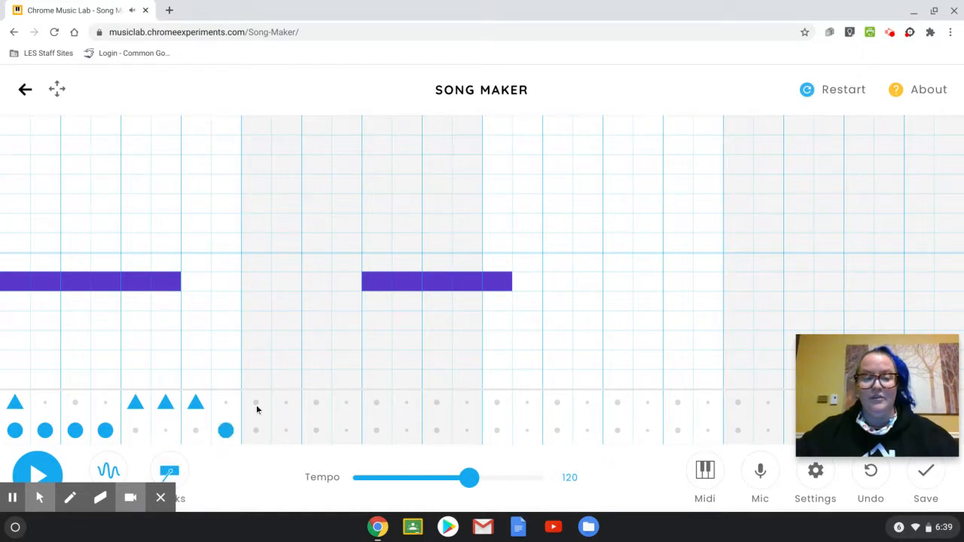
{"action": "left_click", "coordinate": [257, 401]}
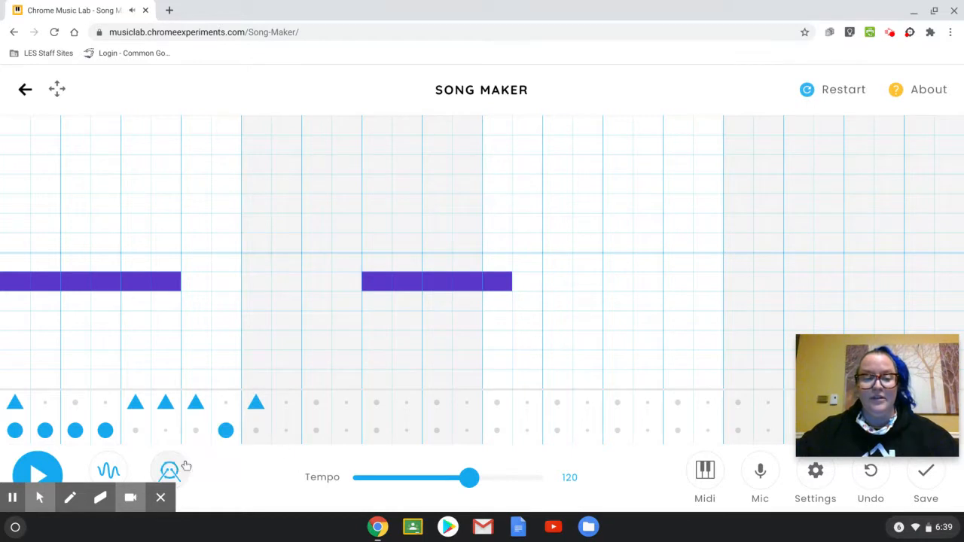
{"action": "left_click", "coordinate": [286, 431]}
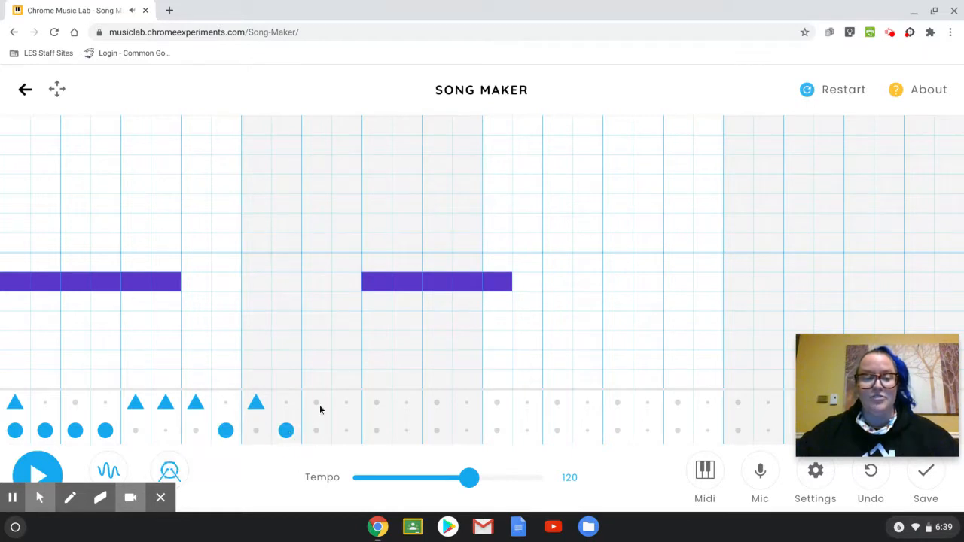
{"action": "left_click", "coordinate": [315, 401]}
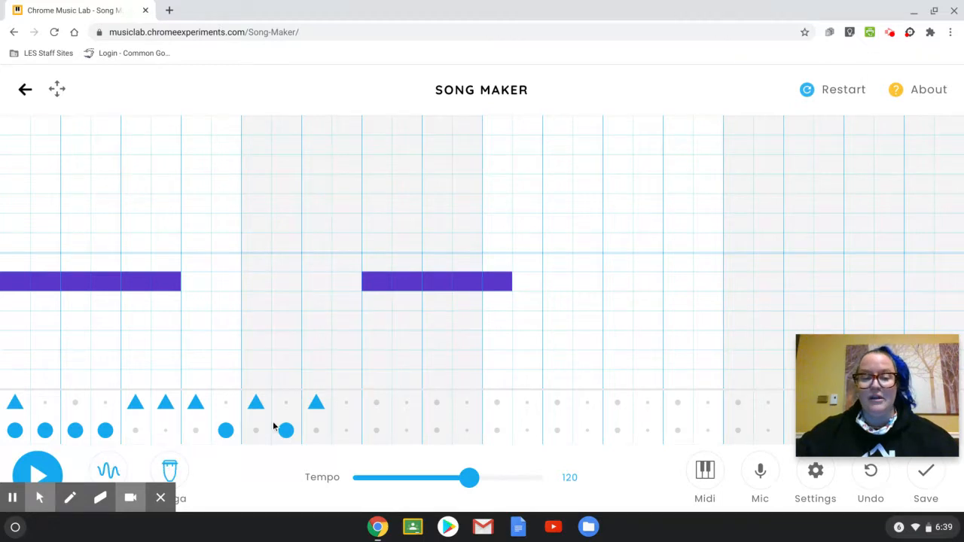
{"action": "left_click", "coordinate": [256, 403]}
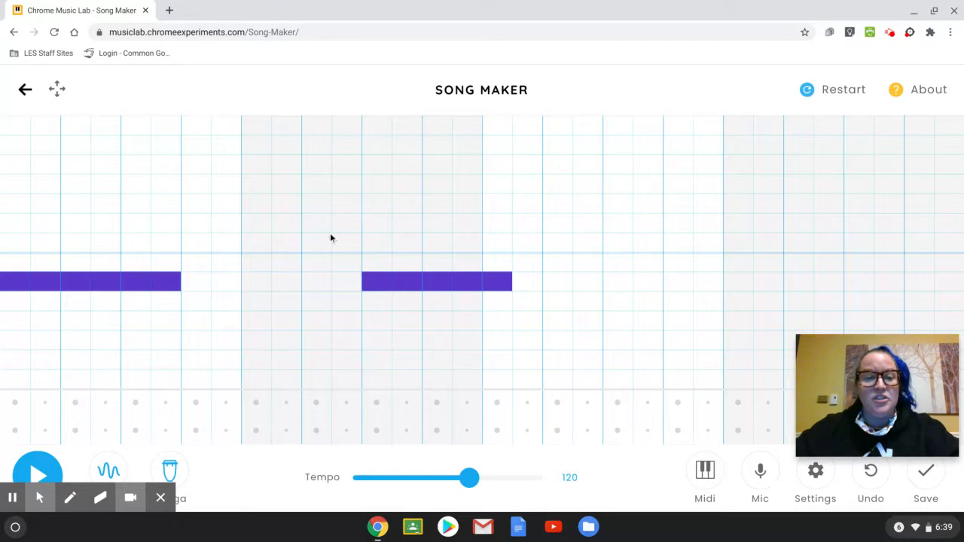
{"action": "mouse_move", "coordinate": [531, 285]}
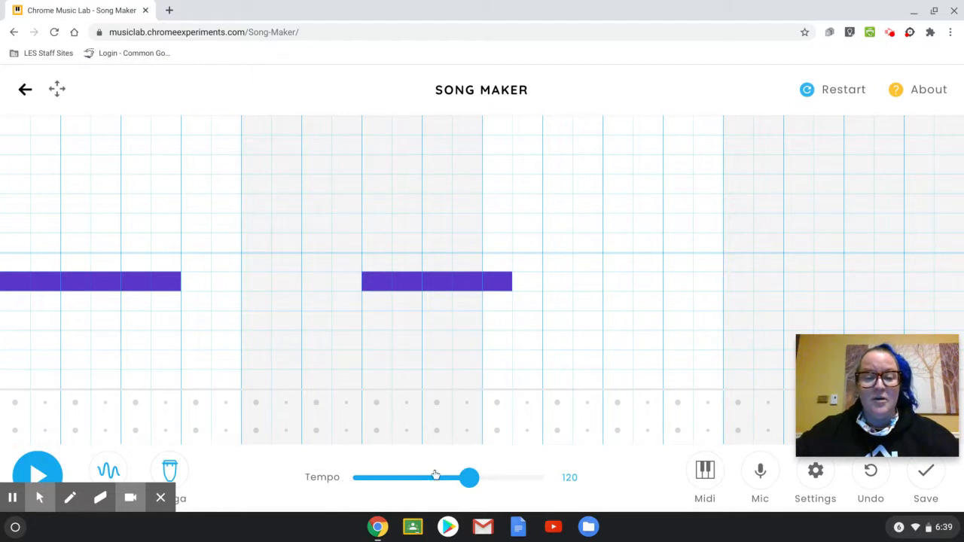
Step: Adjust the tempo between about 180 and 121
{"action": "left_click_drag", "start_coordinate": [469, 477], "coordinate": [500, 477]}
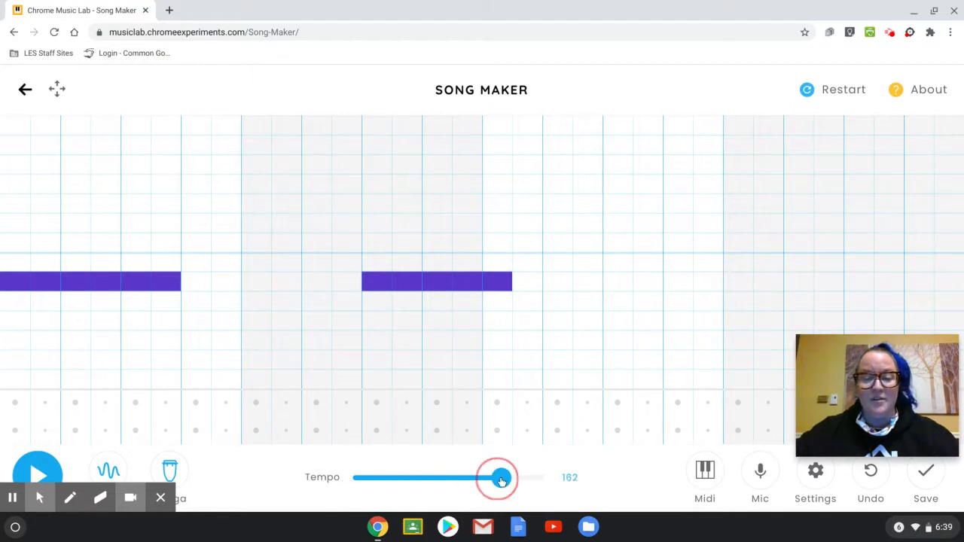
{"action": "left_click_drag", "start_coordinate": [501, 478], "coordinate": [492, 477]}
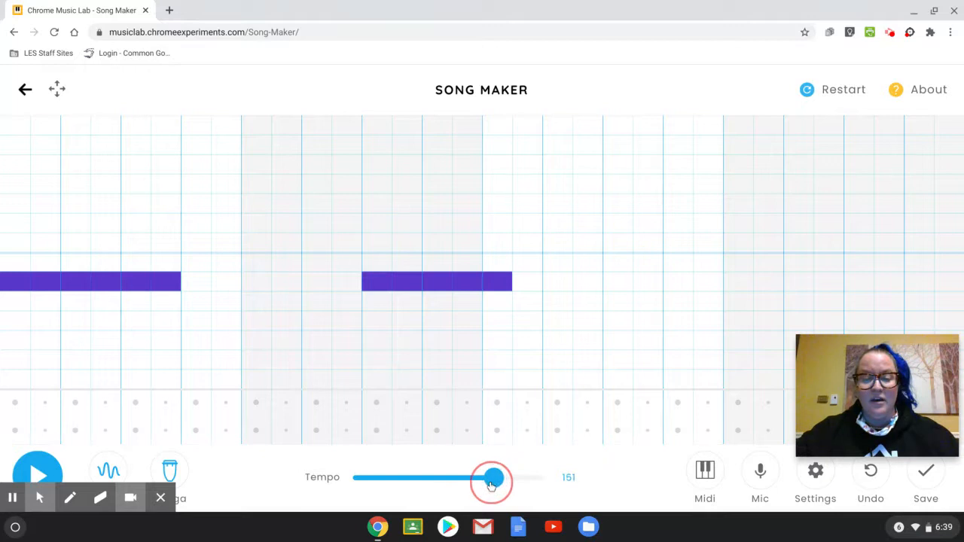
{"action": "left_click_drag", "start_coordinate": [494, 477], "coordinate": [471, 476]}
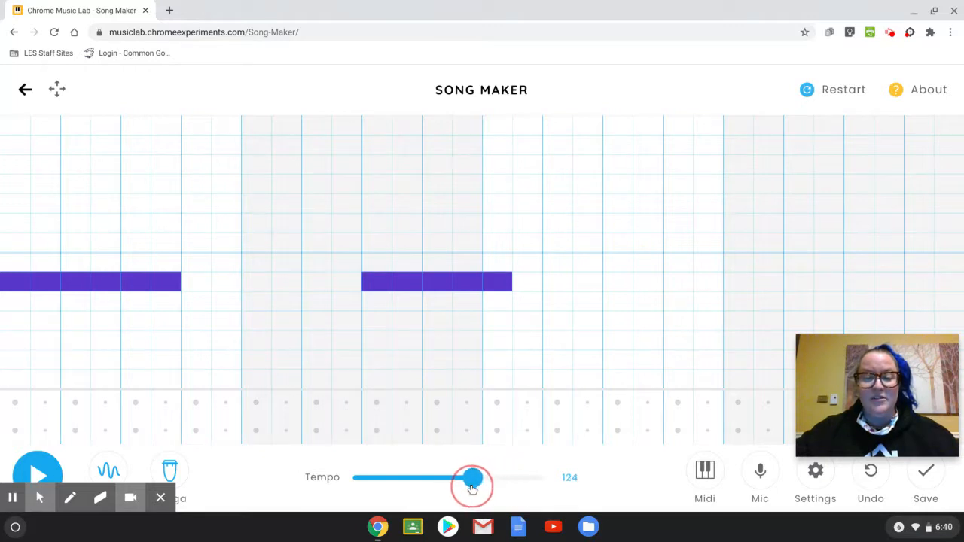
{"action": "left_click_drag", "start_coordinate": [473, 480], "coordinate": [467, 481]}
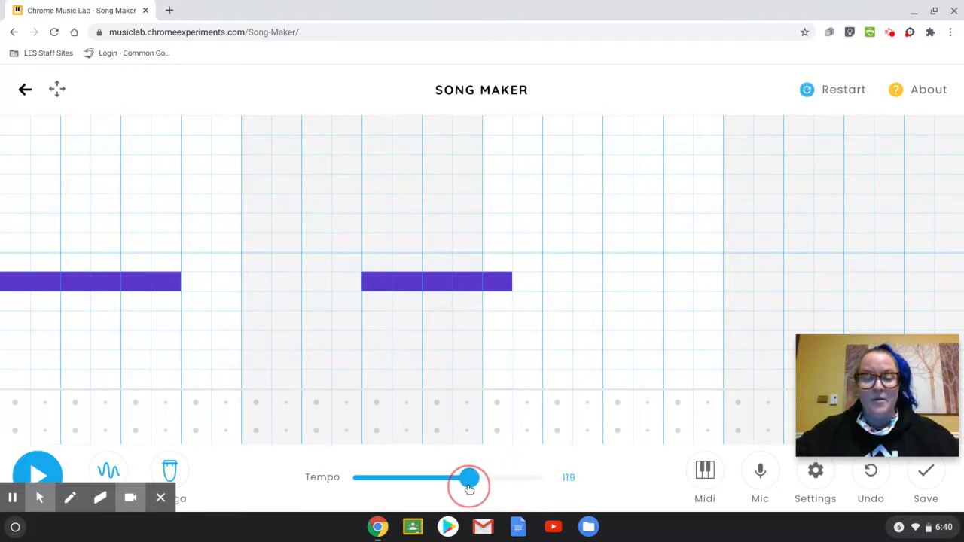
{"action": "left_click_drag", "start_coordinate": [467, 477], "coordinate": [470, 476]}
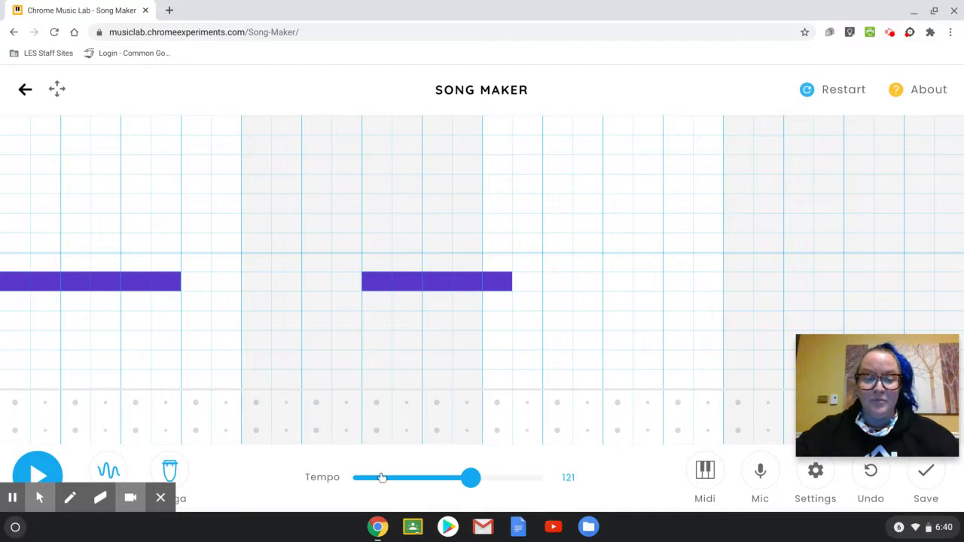
{"action": "left_click", "coordinate": [467, 477]}
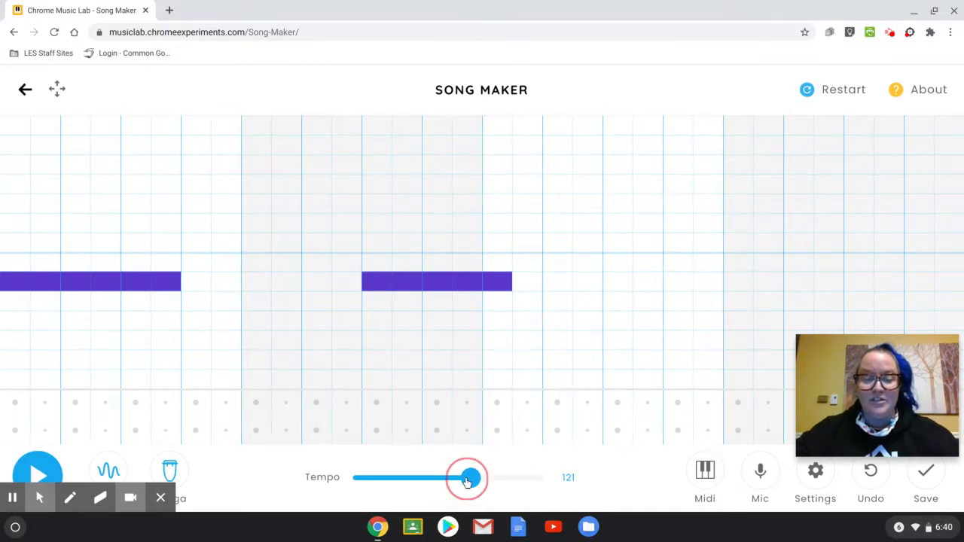
Step: Sweep the tempo from 40 up to 240 and settle on exactly 100
{"action": "left_click_drag", "start_coordinate": [467, 479], "coordinate": [417, 478]}
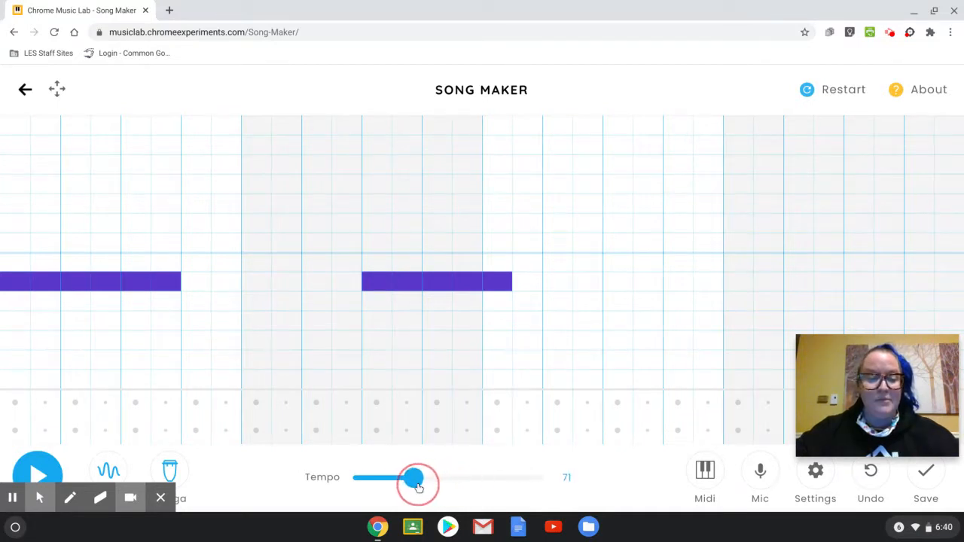
{"action": "left_click_drag", "start_coordinate": [418, 477], "coordinate": [406, 477]}
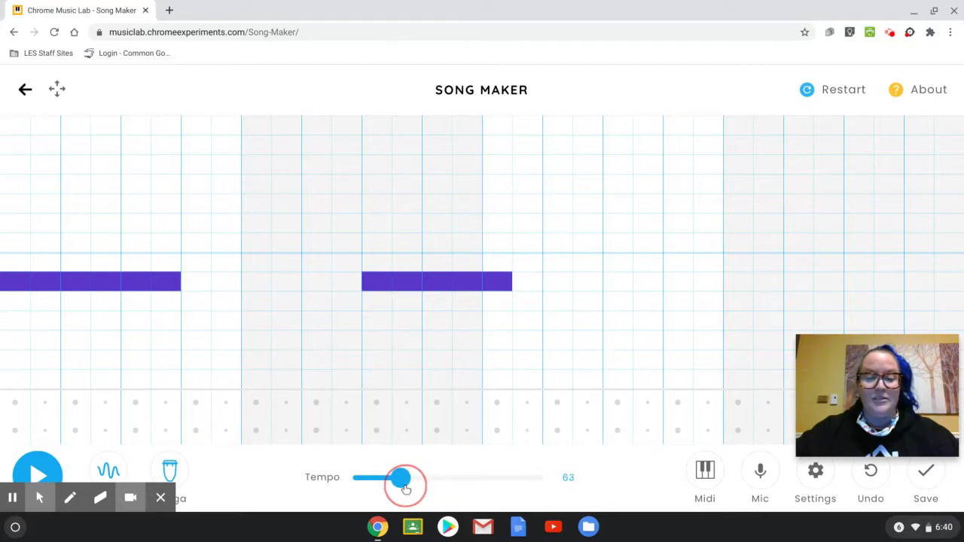
{"action": "left_click_drag", "start_coordinate": [407, 477], "coordinate": [397, 477]}
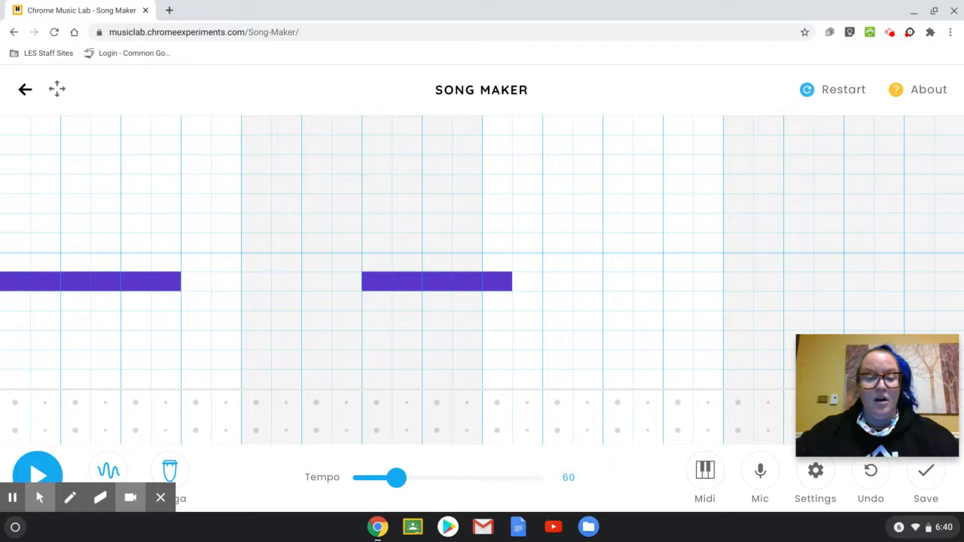
{"action": "left_click_drag", "start_coordinate": [397, 477], "coordinate": [348, 477]}
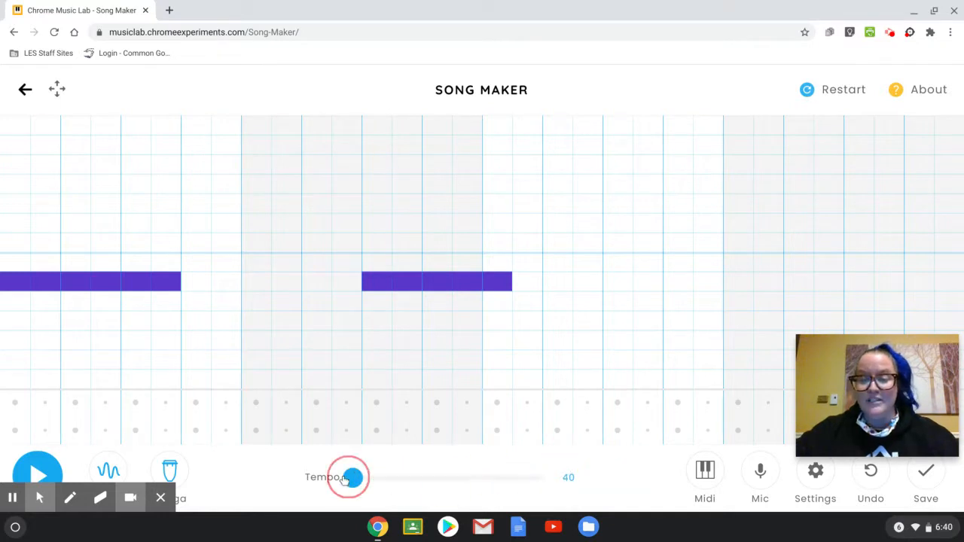
{"action": "left_click_drag", "start_coordinate": [349, 477], "coordinate": [432, 477]}
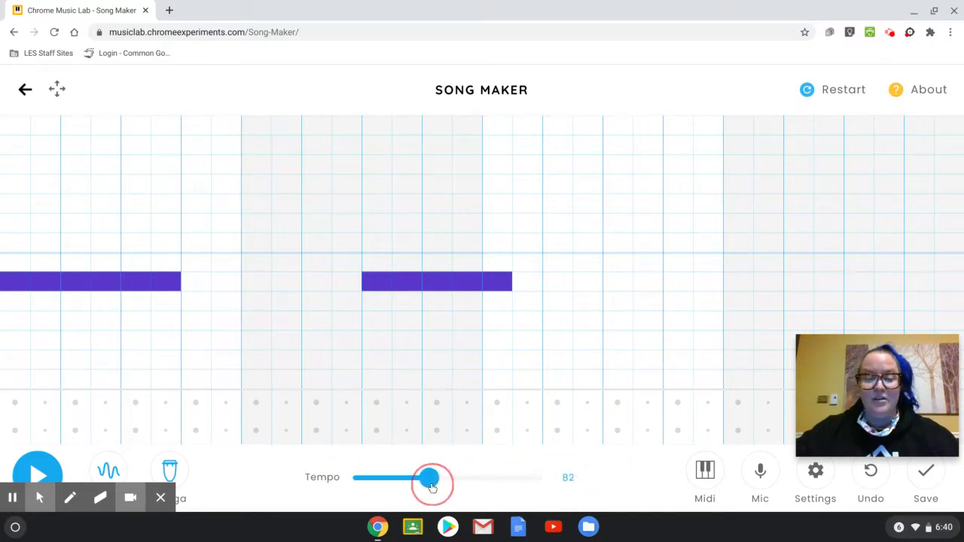
{"action": "left_click_drag", "start_coordinate": [430, 476], "coordinate": [544, 477]}
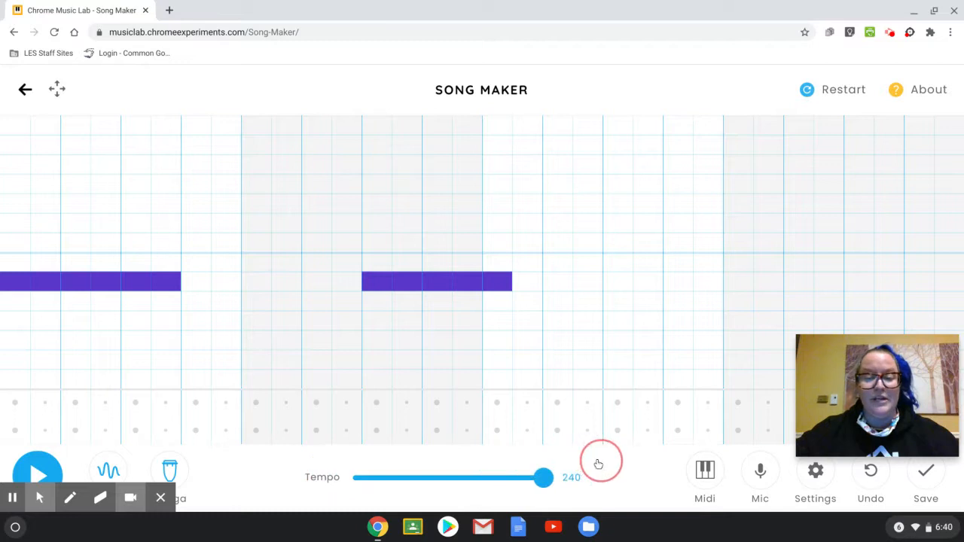
{"action": "left_click_drag", "start_coordinate": [545, 478], "coordinate": [452, 478]}
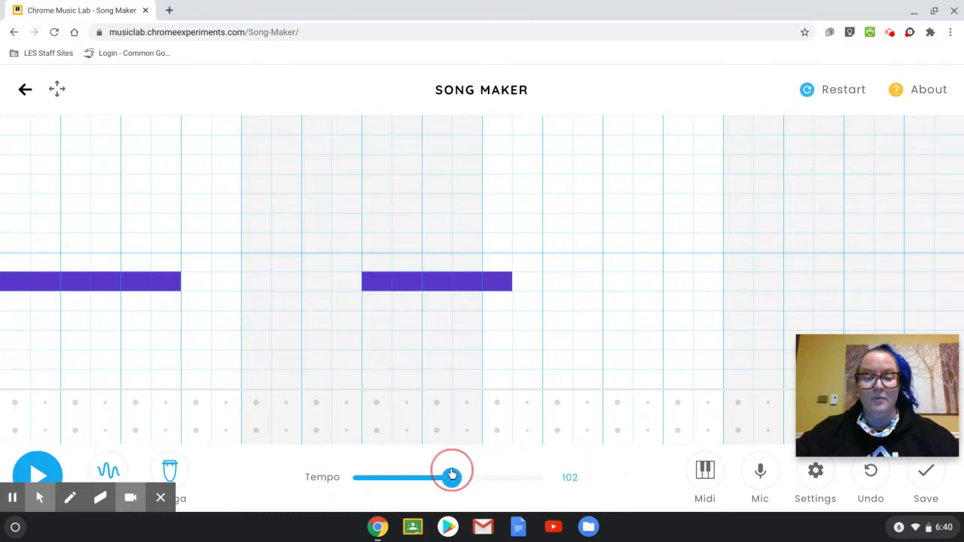
{"action": "left_click_drag", "start_coordinate": [452, 477], "coordinate": [450, 476]}
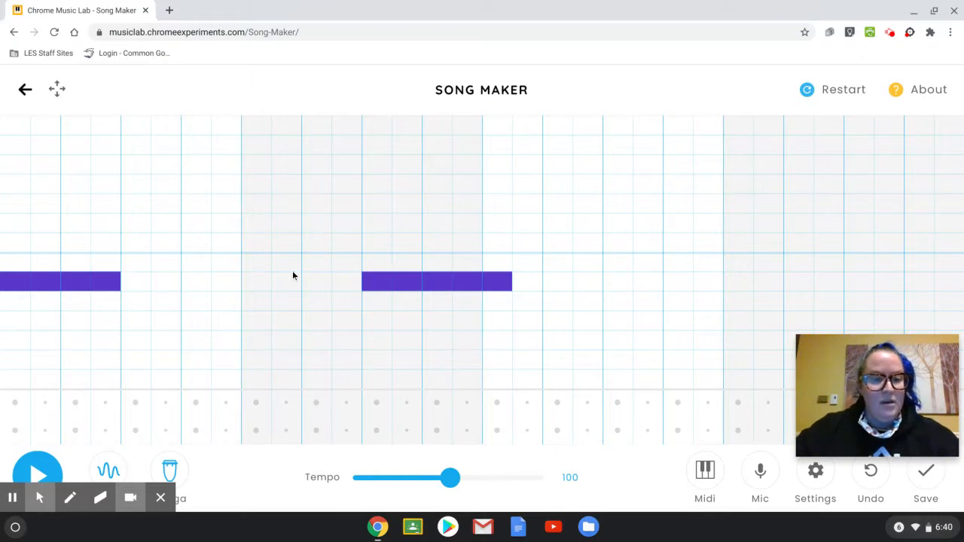
Step: Remove the second purple note and add yellow, green and yellow notes after the opening purple
{"action": "left_click", "coordinate": [497, 281]}
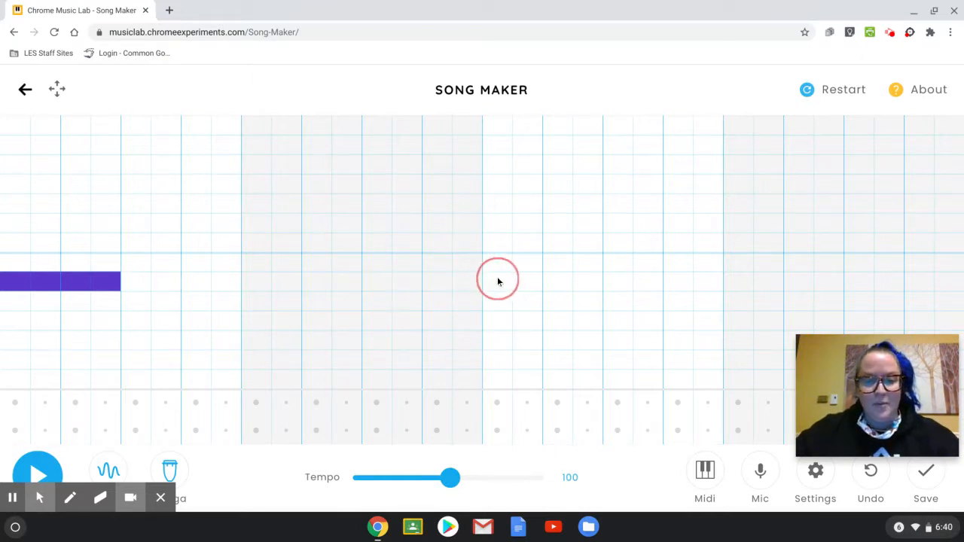
{"action": "mouse_move", "coordinate": [136, 273]}
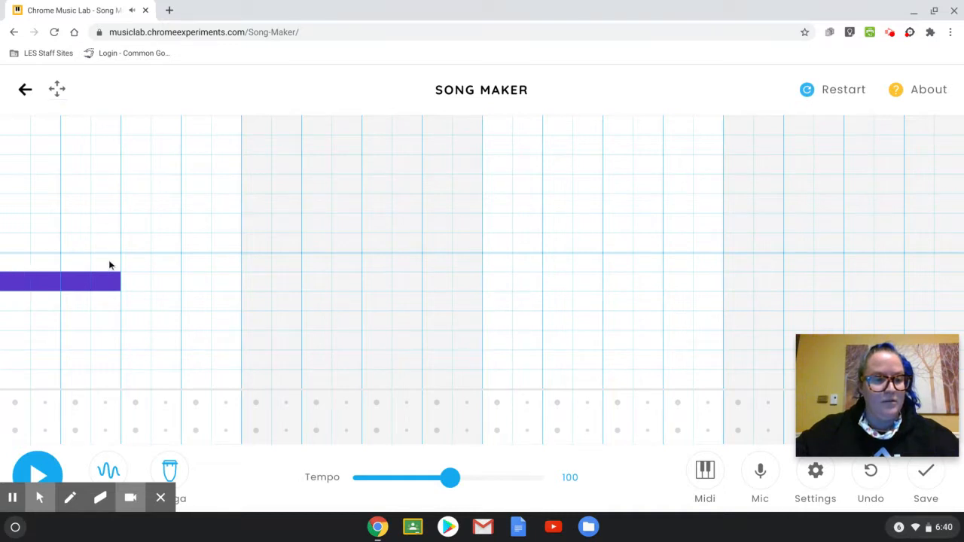
{"action": "mouse_move", "coordinate": [174, 212]}
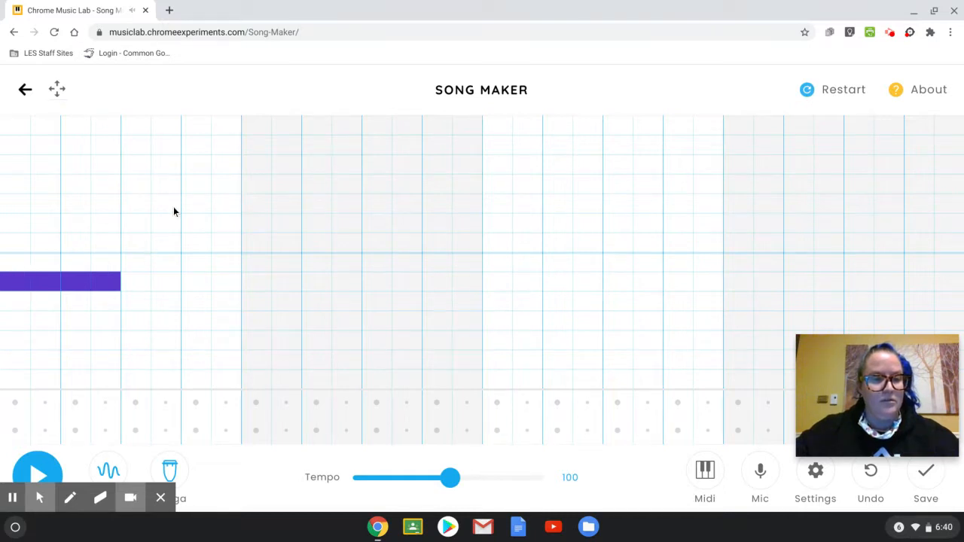
{"action": "left_click", "coordinate": [150, 203]}
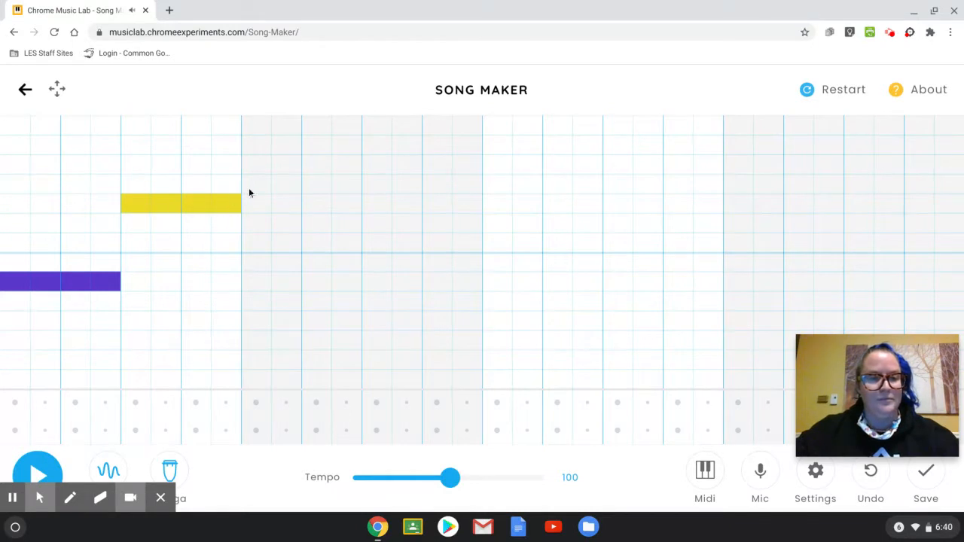
{"action": "left_click", "coordinate": [270, 184]}
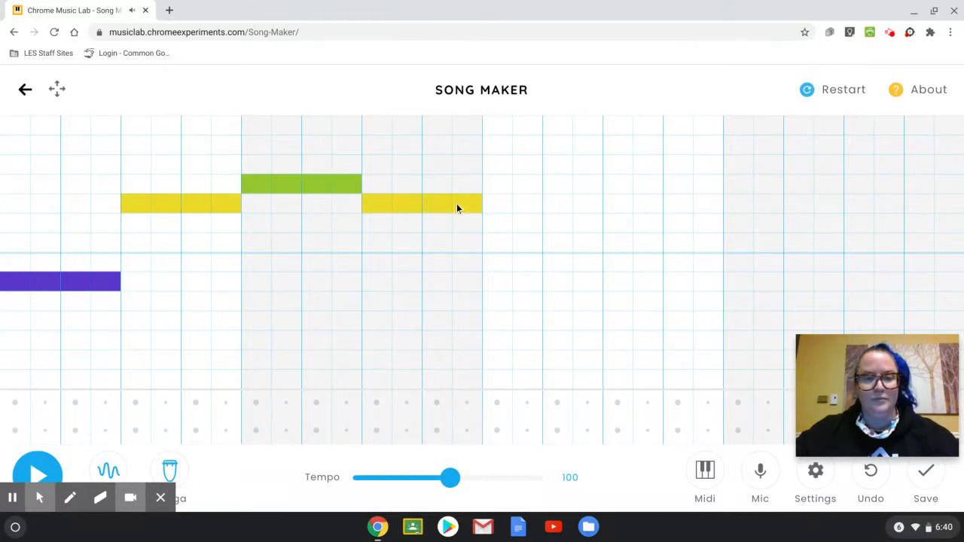
Step: Add long orange, red and two-beat pink notes, ending the melody on purple
{"action": "left_click", "coordinate": [512, 224]}
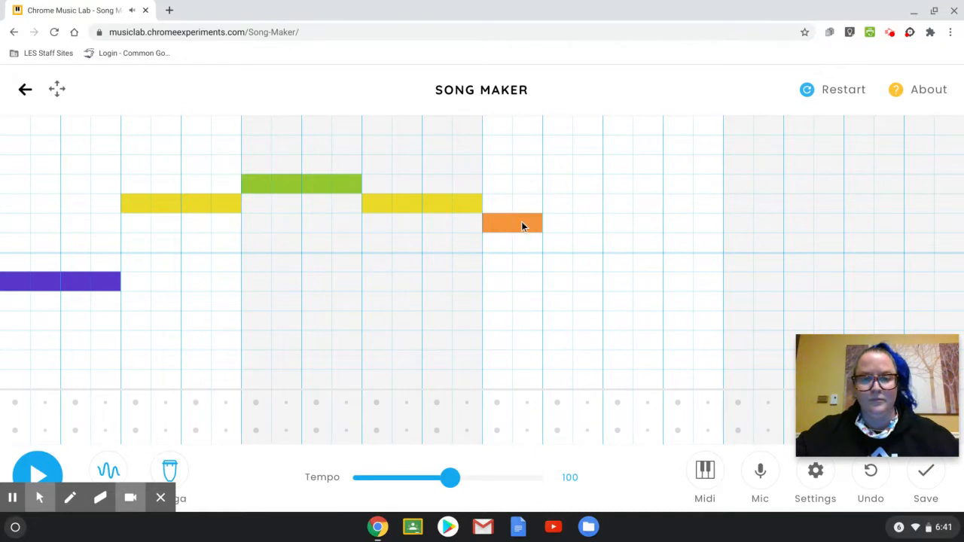
{"action": "left_click", "coordinate": [572, 223]}
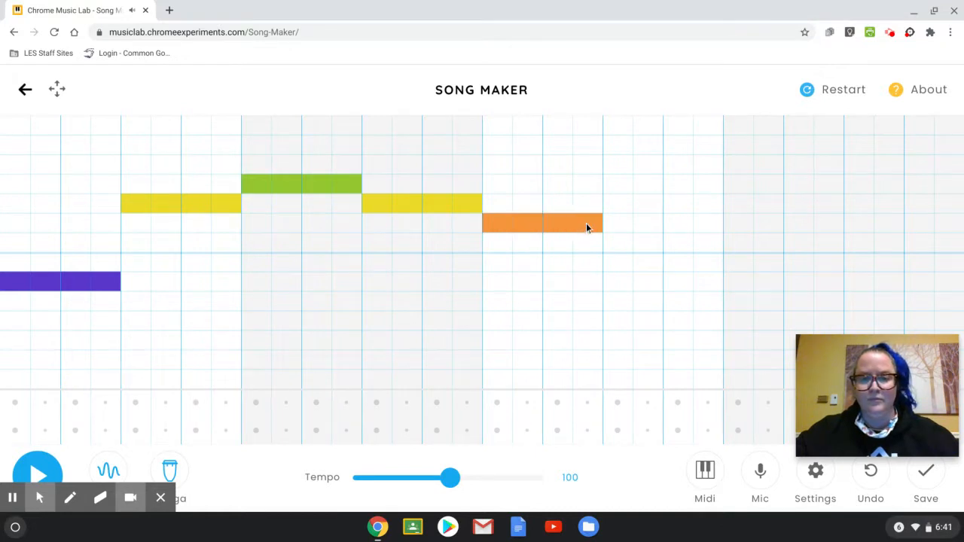
{"action": "left_click", "coordinate": [648, 242]}
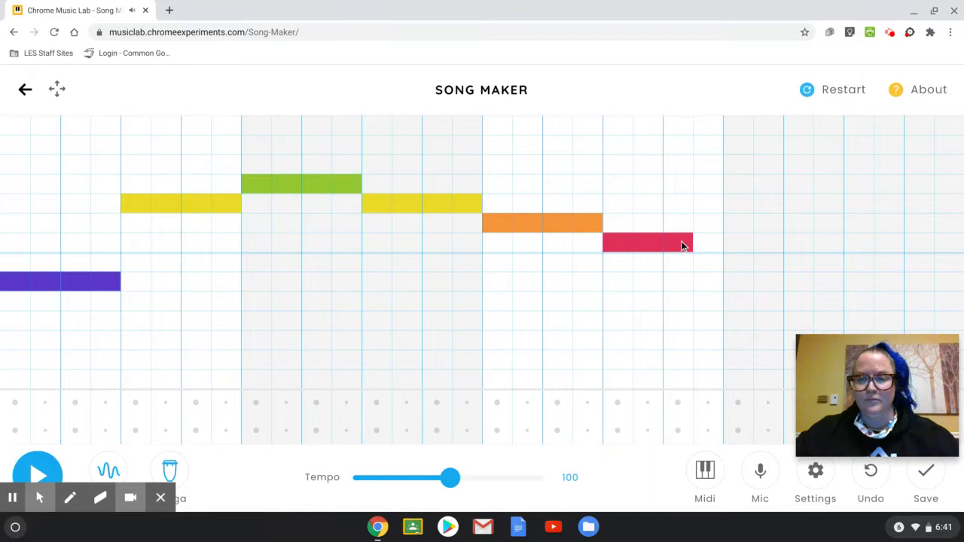
{"action": "left_click", "coordinate": [738, 262]}
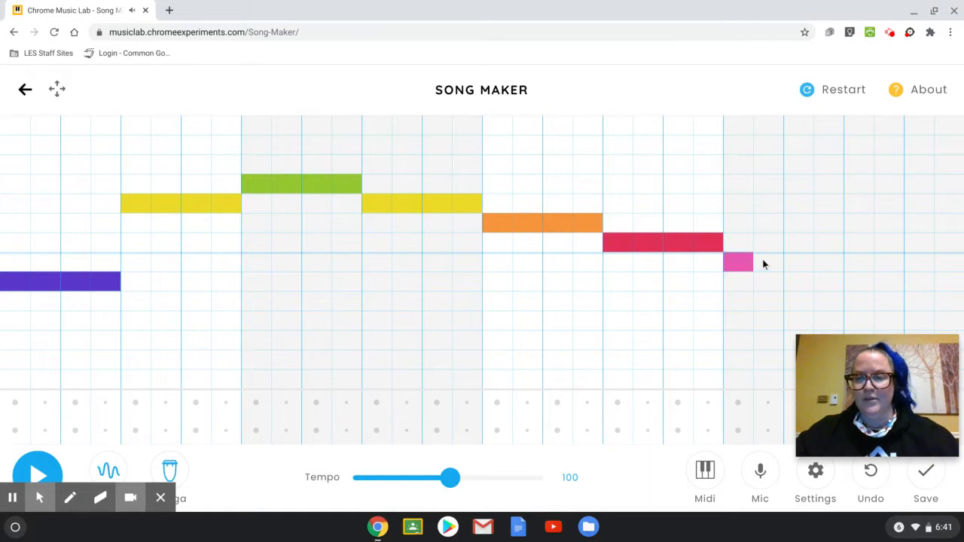
{"action": "left_click_drag", "start_coordinate": [738, 263], "coordinate": [829, 262]}
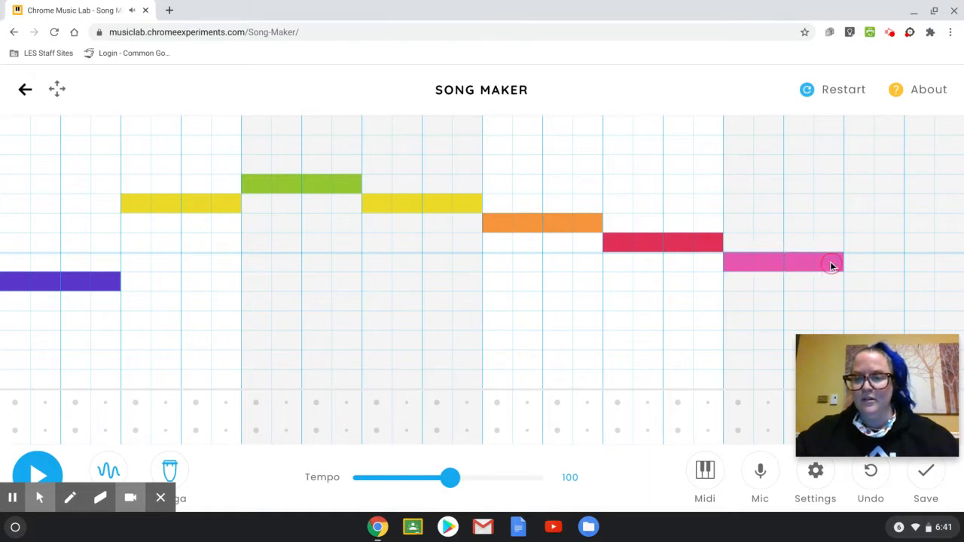
{"action": "left_click", "coordinate": [874, 281]}
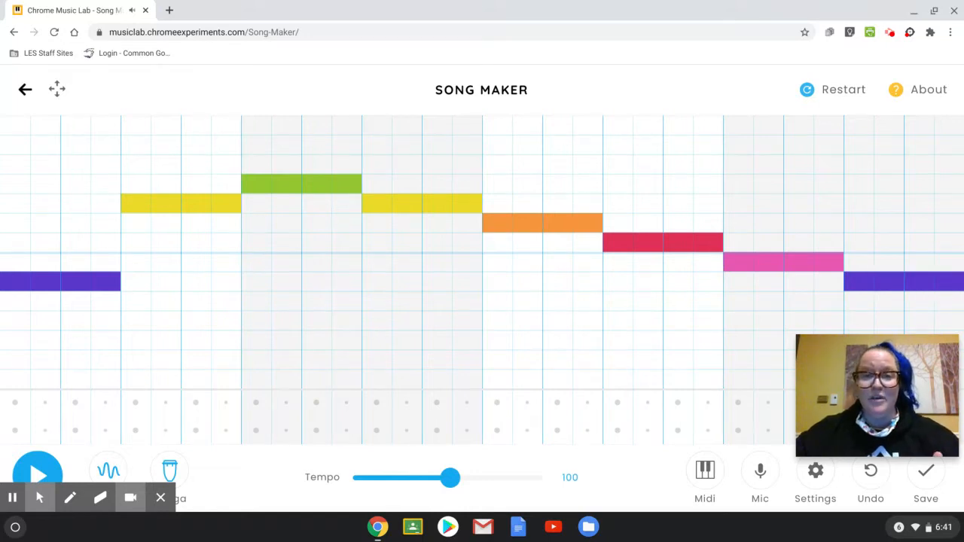
{"action": "mouse_move", "coordinate": [181, 378]}
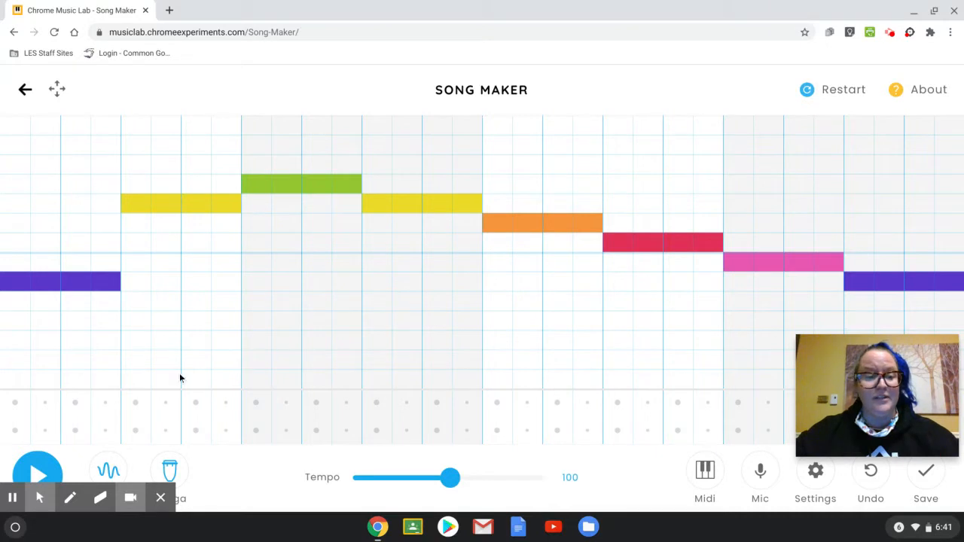
{"action": "left_click", "coordinate": [37, 473]}
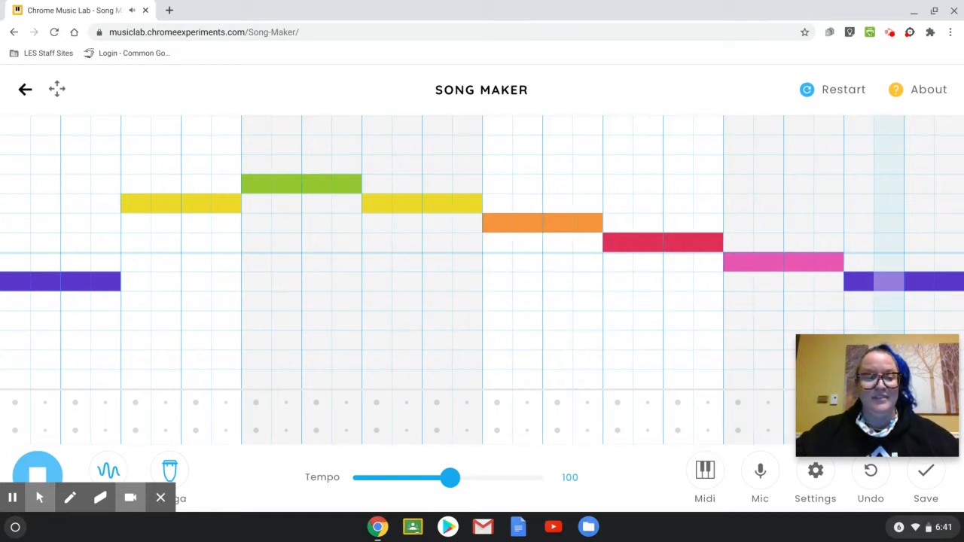
{"action": "left_click", "coordinate": [38, 471]}
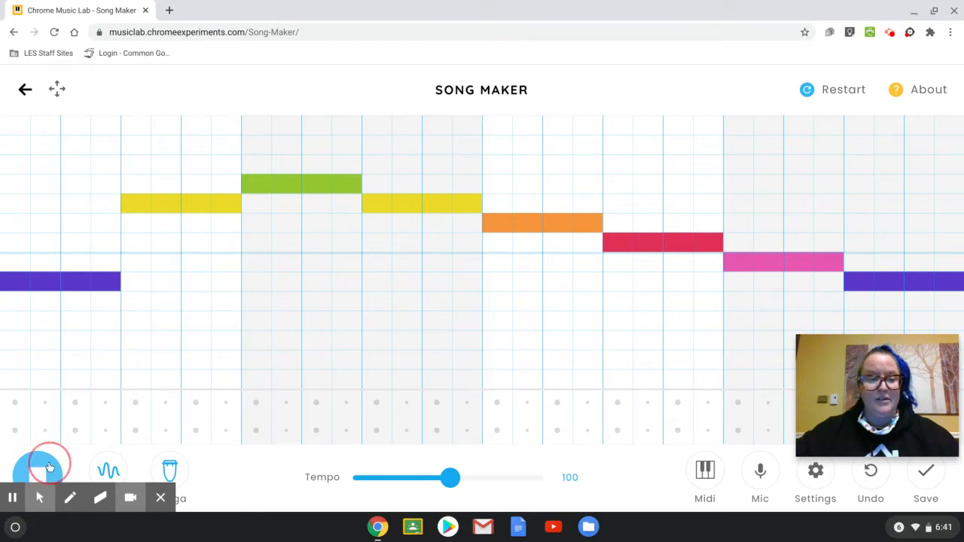
{"action": "left_click", "coordinate": [48, 462]}
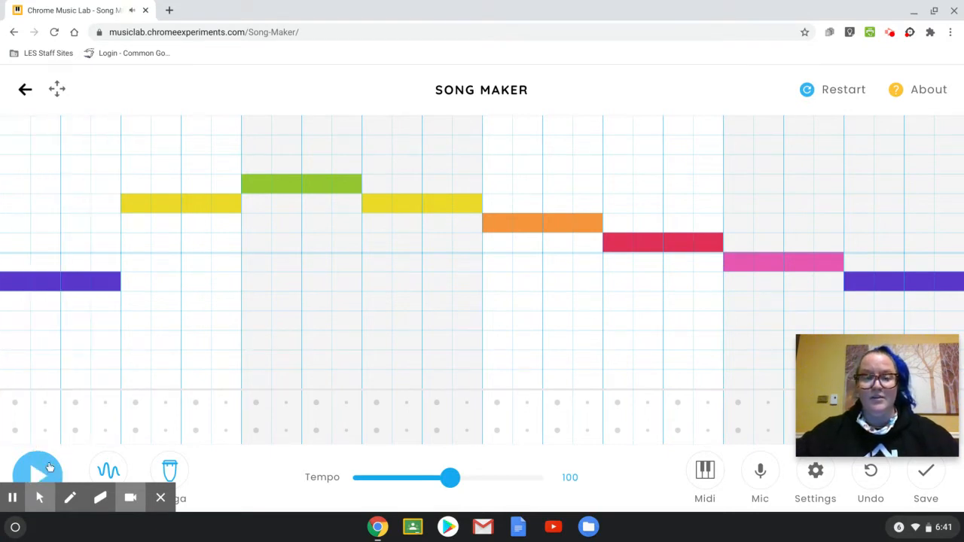